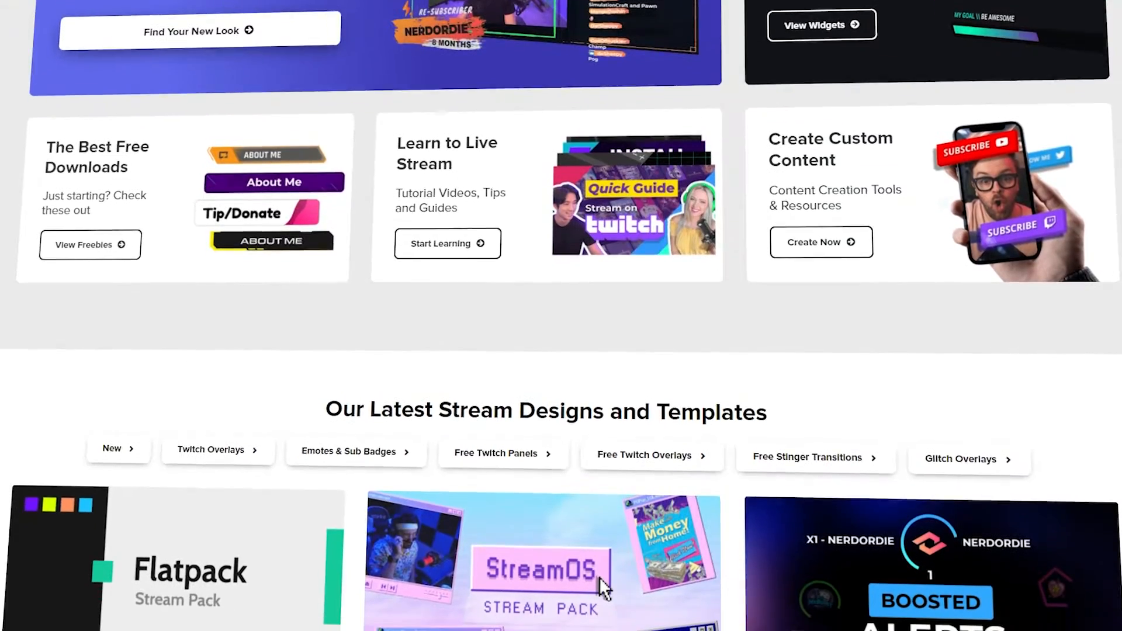
- Go to the Creator Dashboard's Stream Manager from the profile avatar menu
scroll(down, 3)
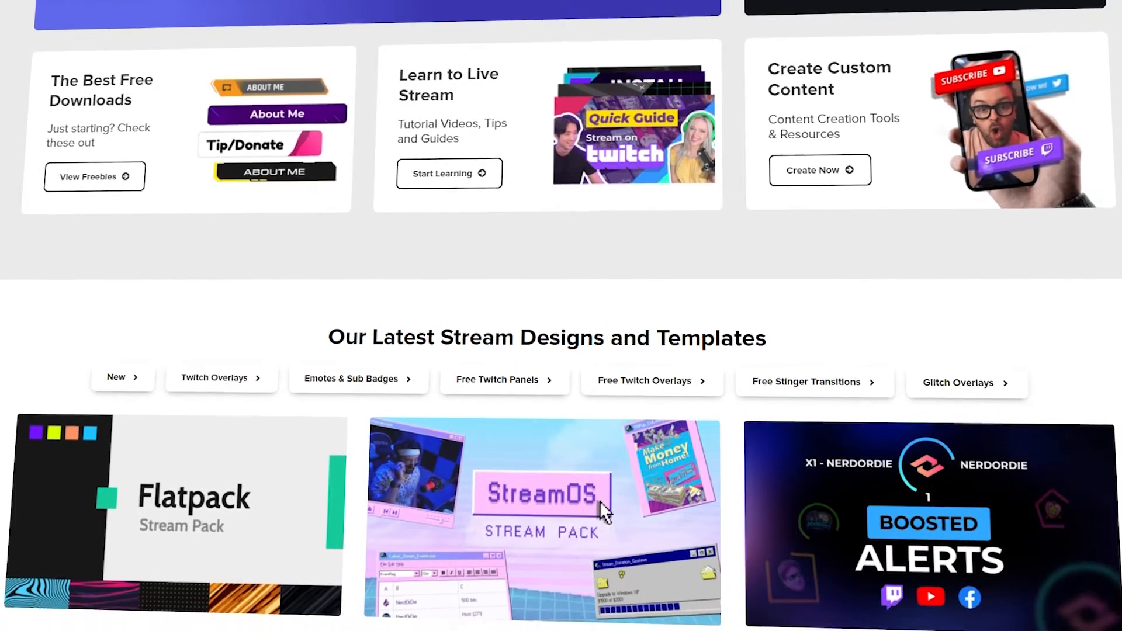
scroll(down, 3)
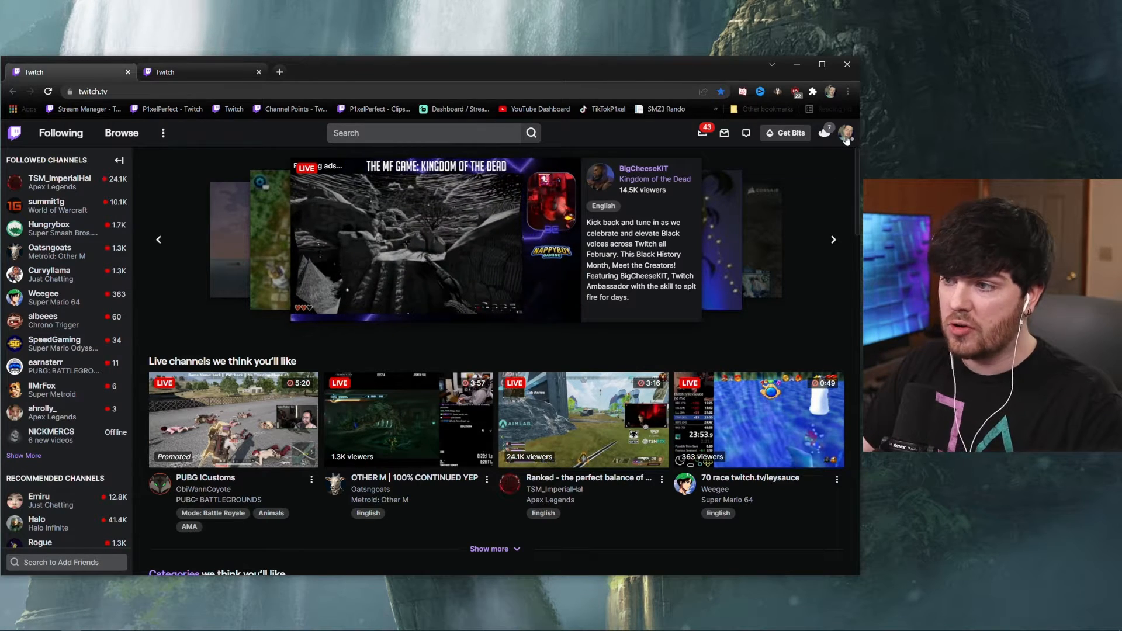
click(846, 132)
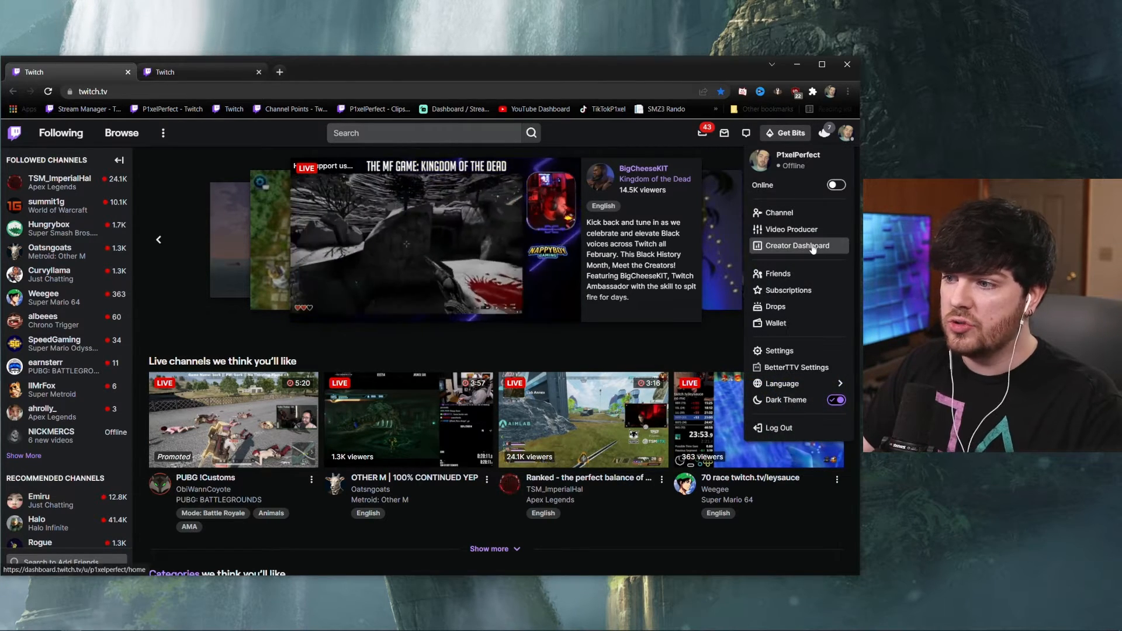
click(795, 246)
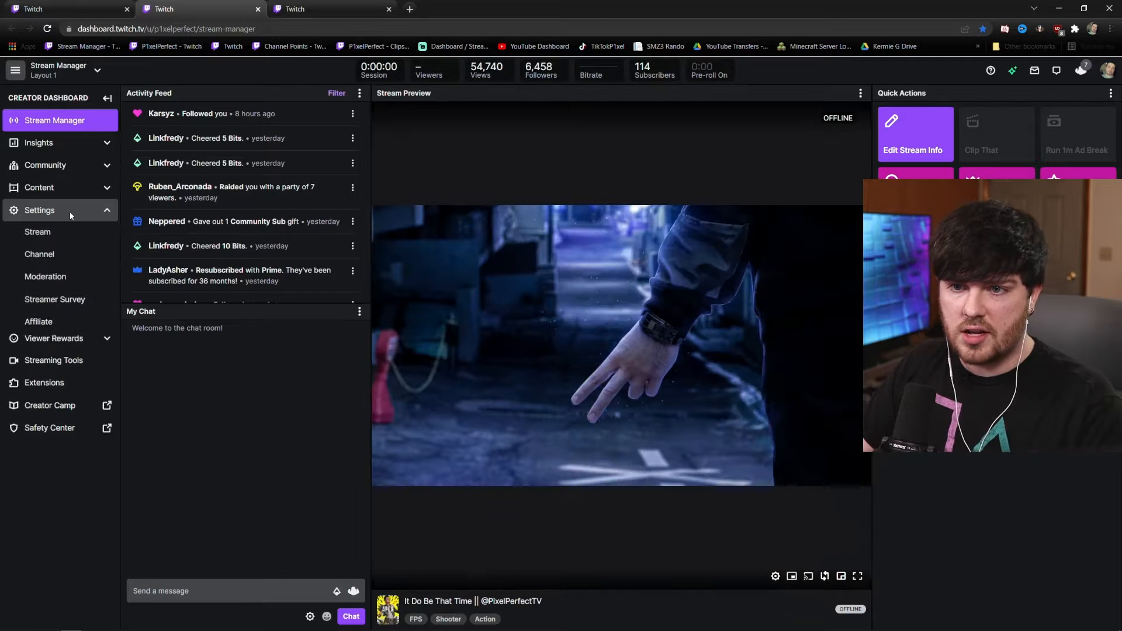
click(38, 233)
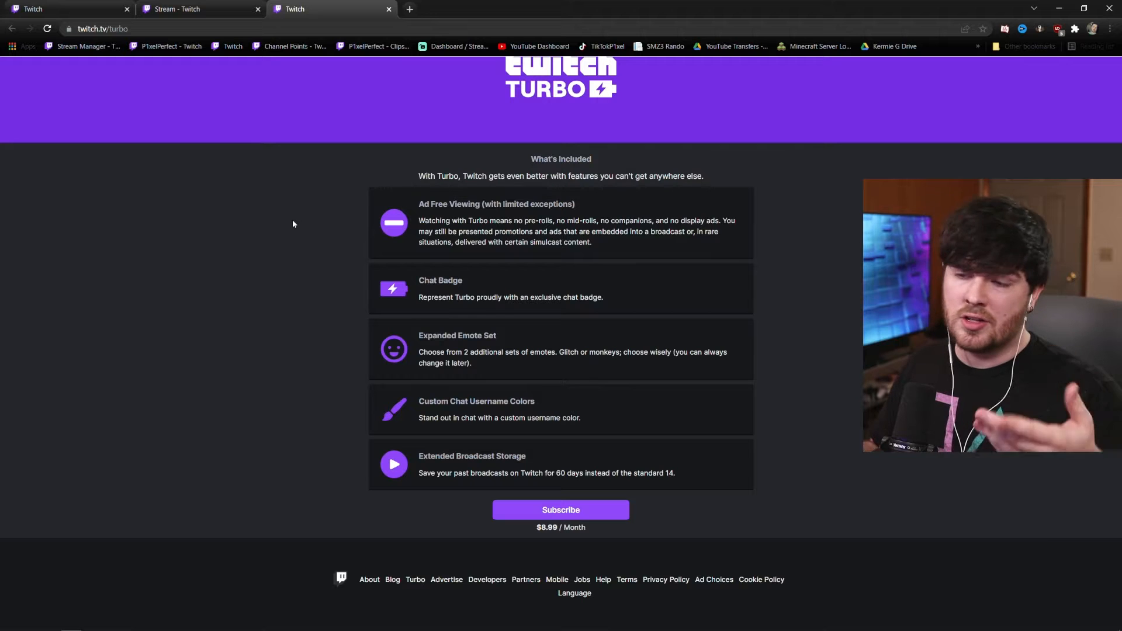
- Review Stream Key & Preferences (disconnect protection, VOD storage), then return to Stream Manager
click(199, 8)
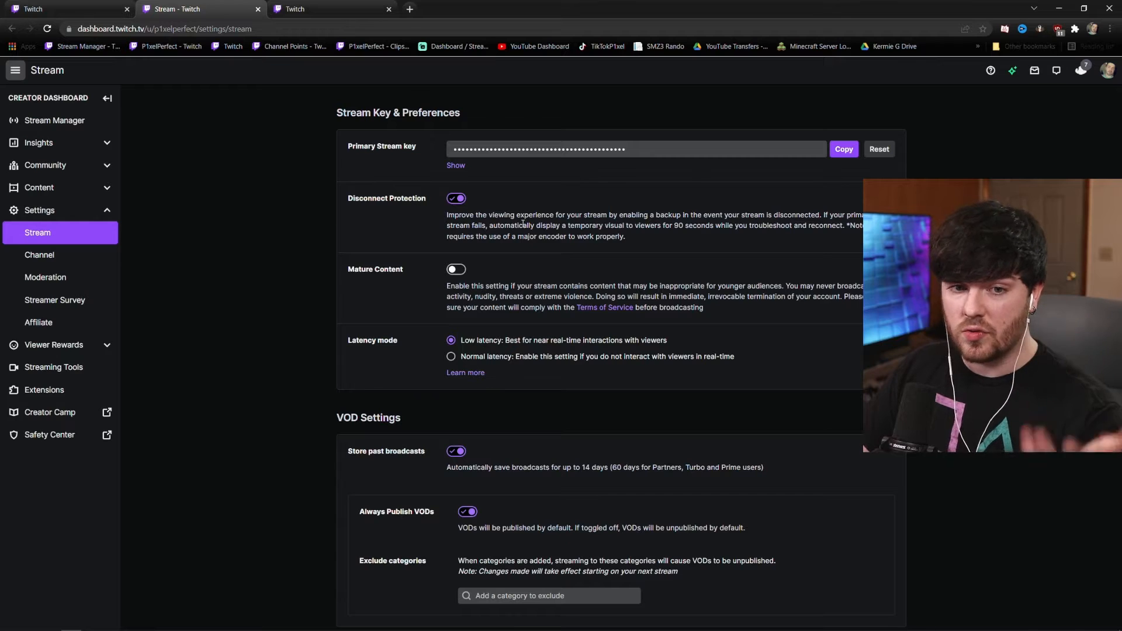
mouse_move(670, 225)
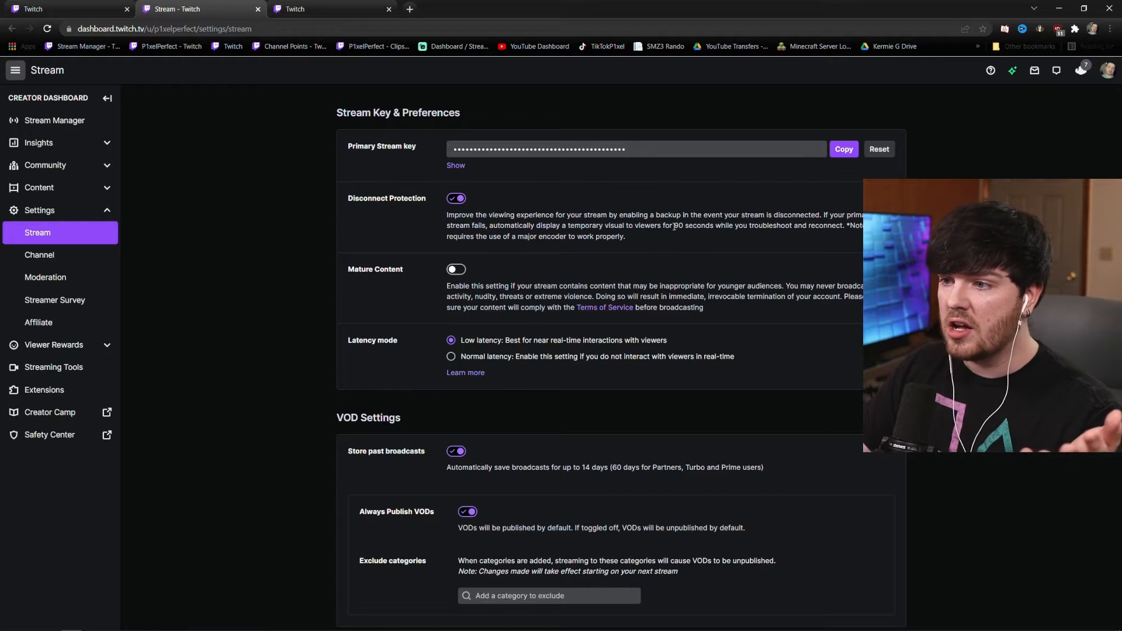
double_click(693, 225)
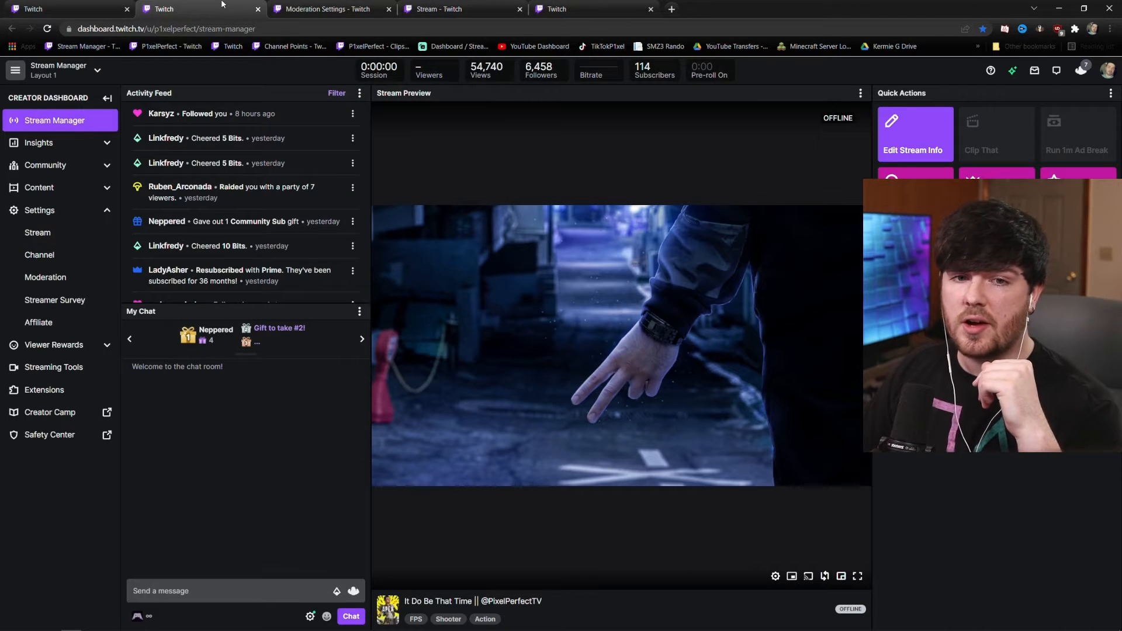
- Go to the Moderation settings page with AutoMod and Suspicious Users controls
click(329, 8)
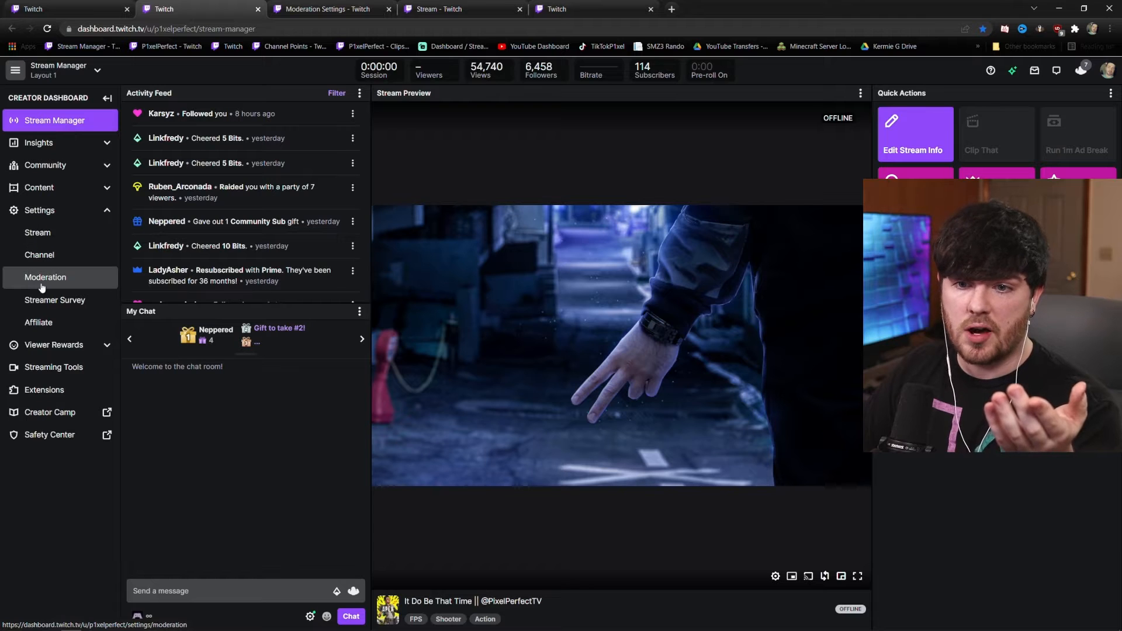
click(46, 277)
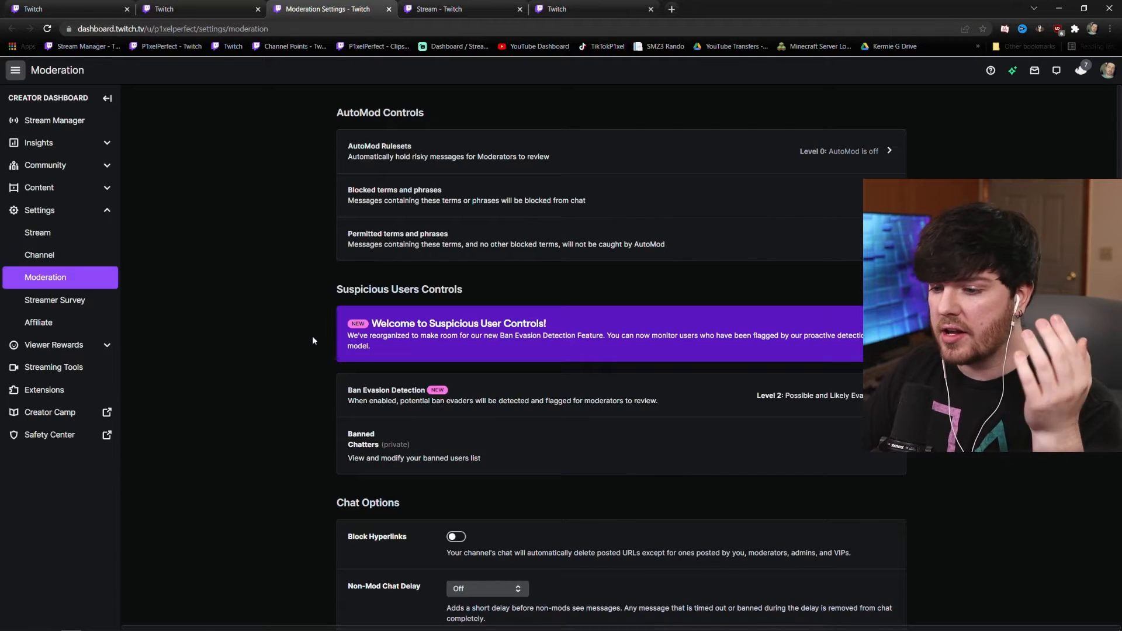
scroll(down, 3)
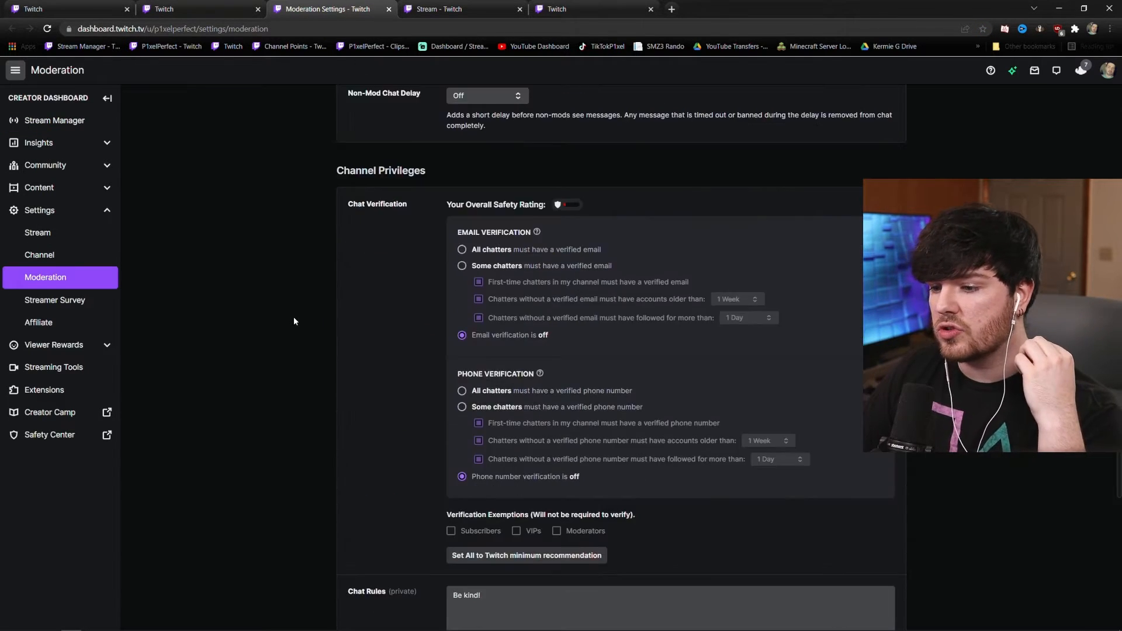
scroll(down, 3)
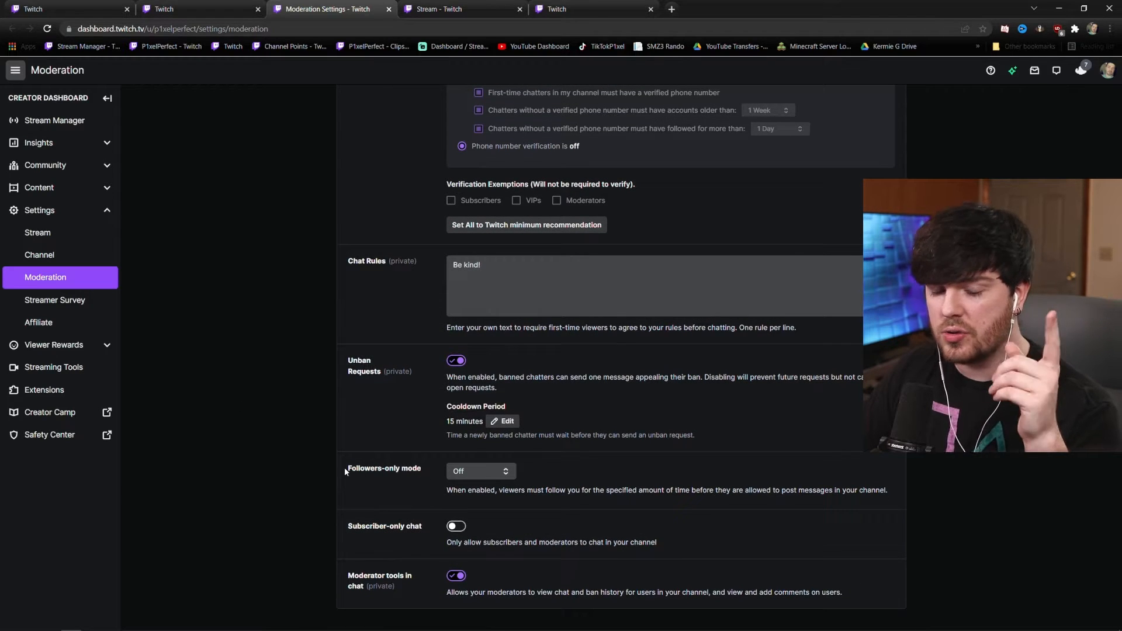
- Inspect the followers-only mode duration choices in Chat Options, leaving it Off
click(479, 471)
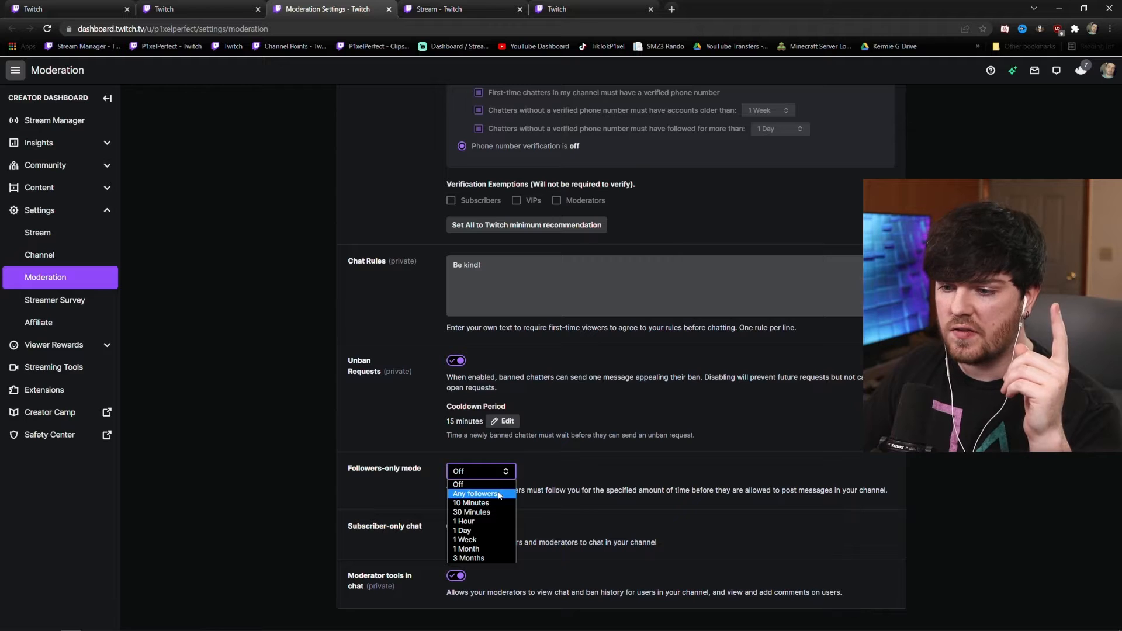
mouse_move(499, 521)
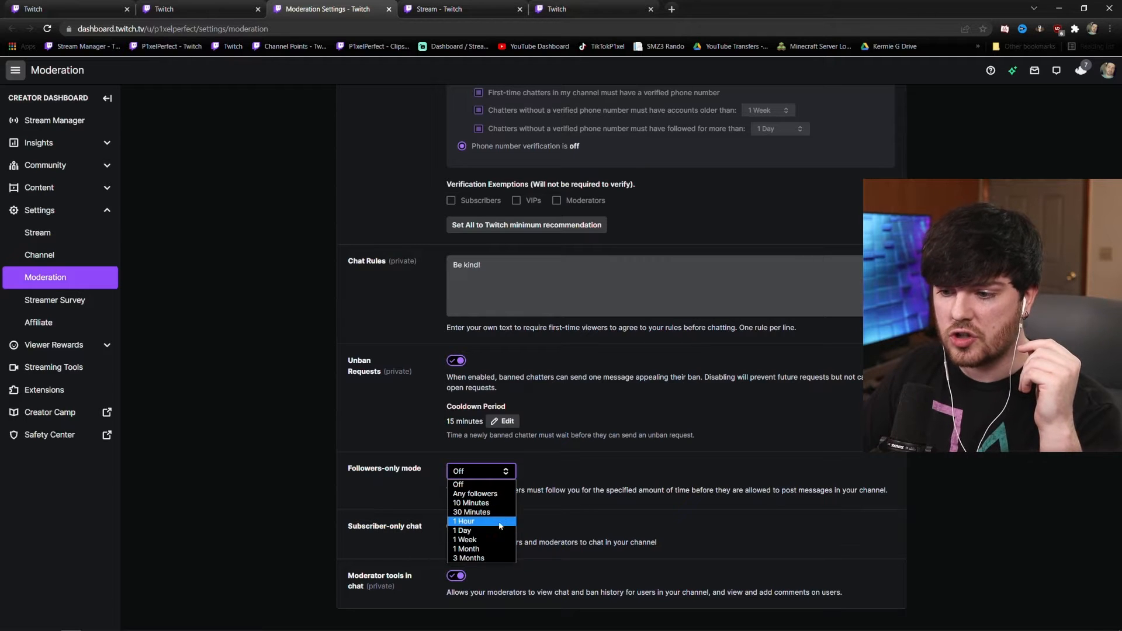
mouse_move(496, 502)
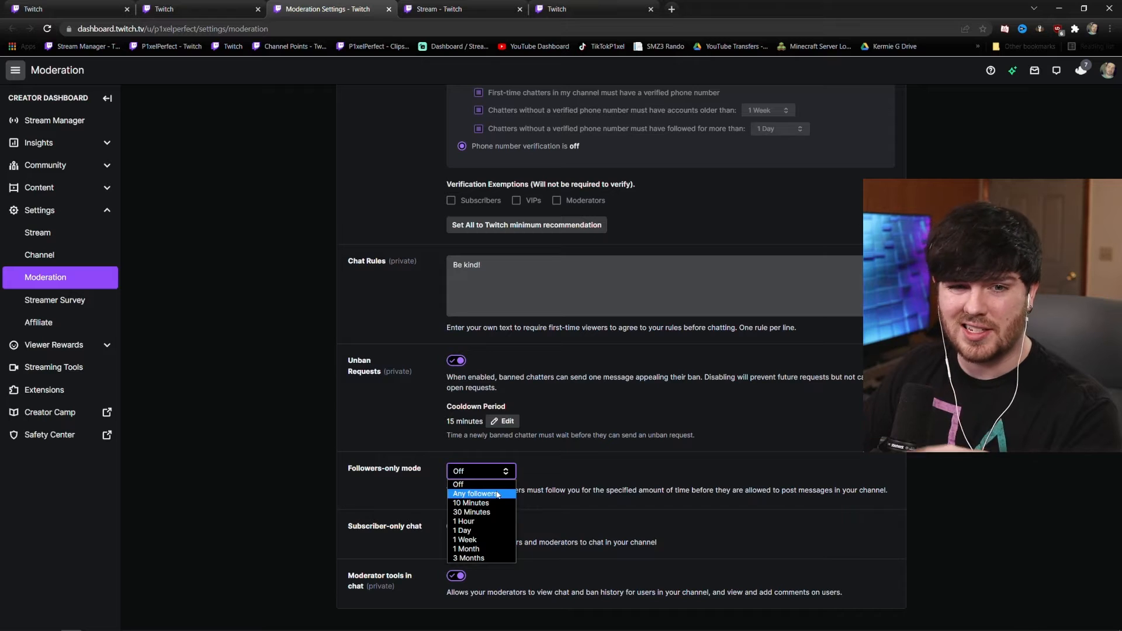
mouse_move(480, 502)
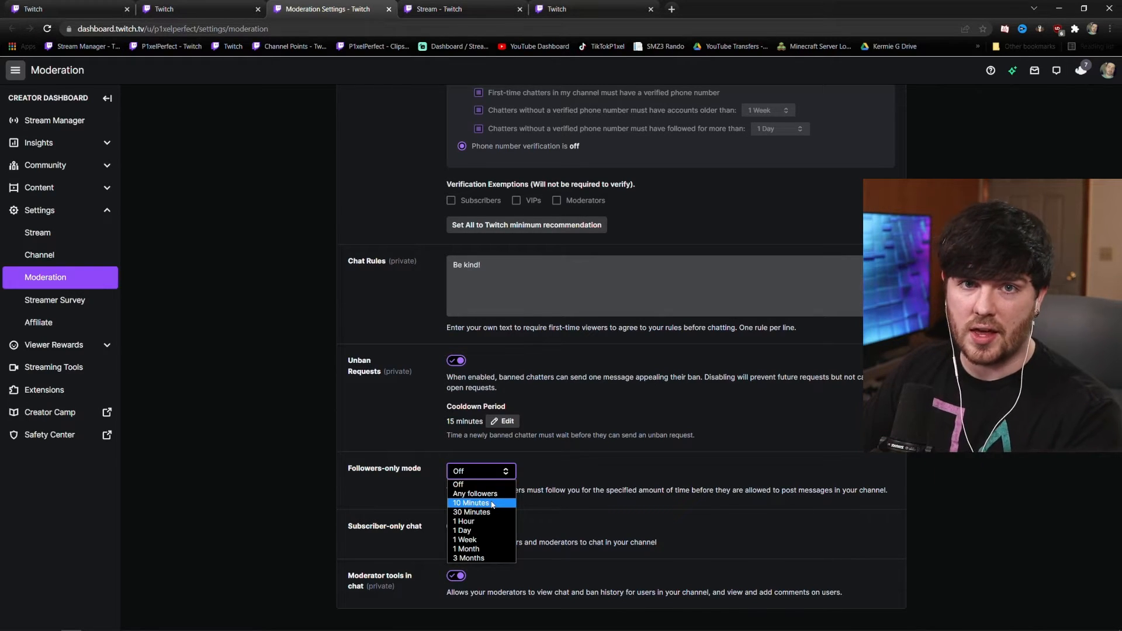
click(458, 484)
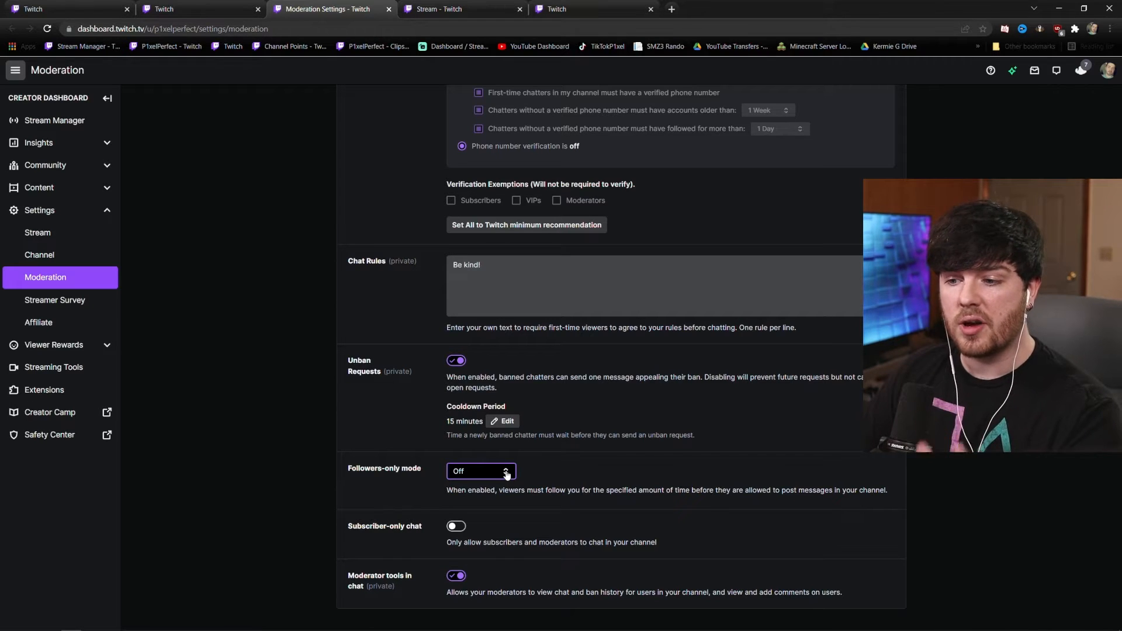
click(480, 471)
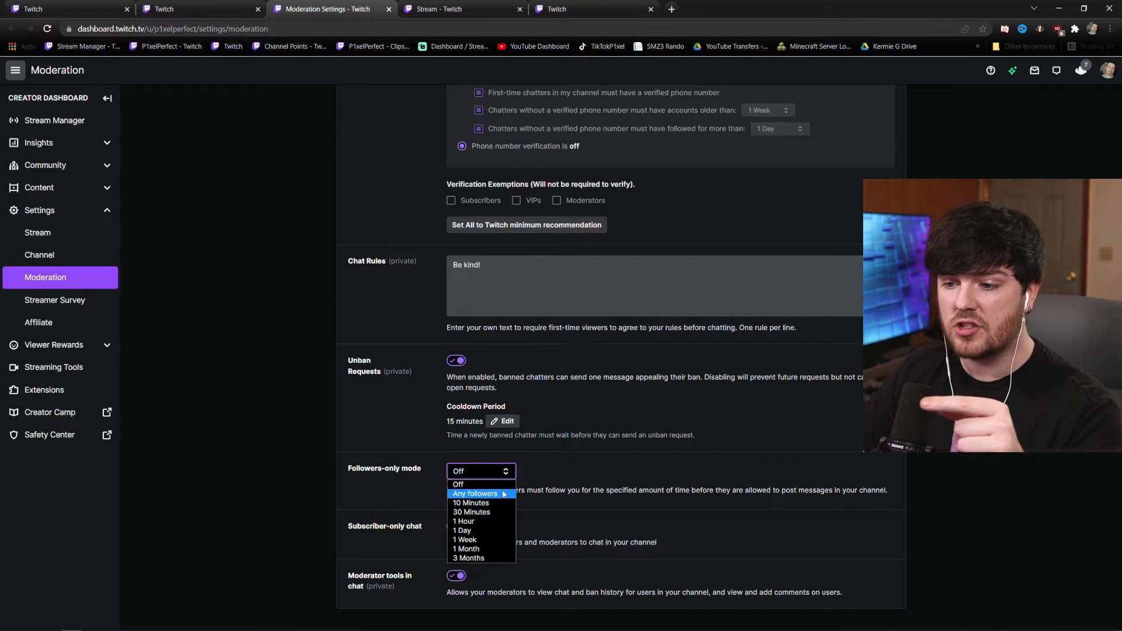
mouse_move(457, 483)
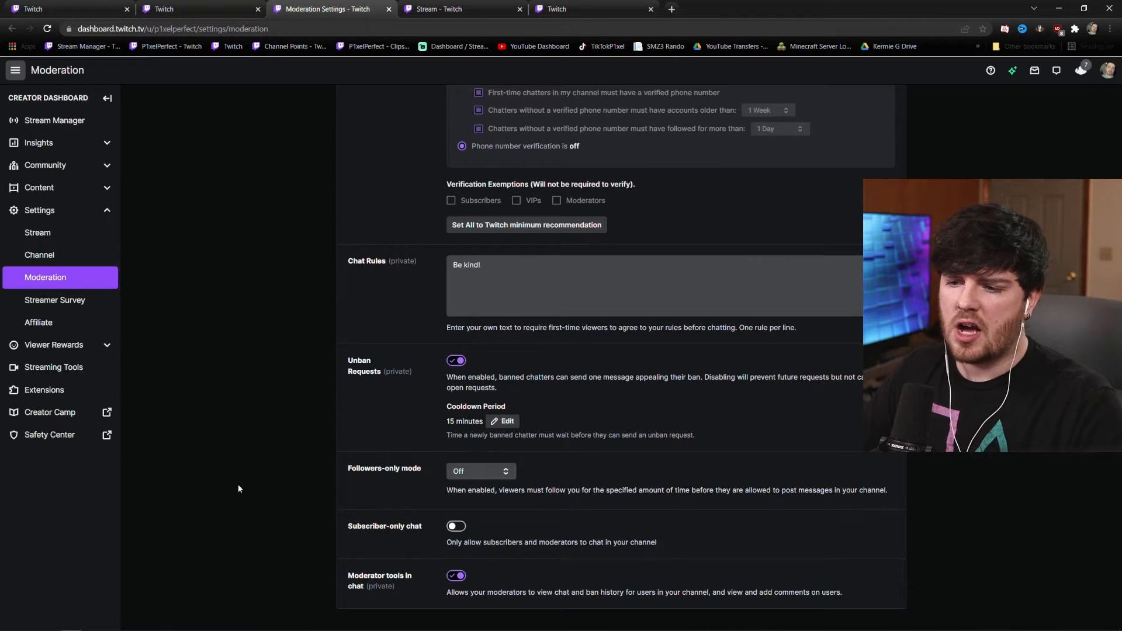
scroll(up, 3)
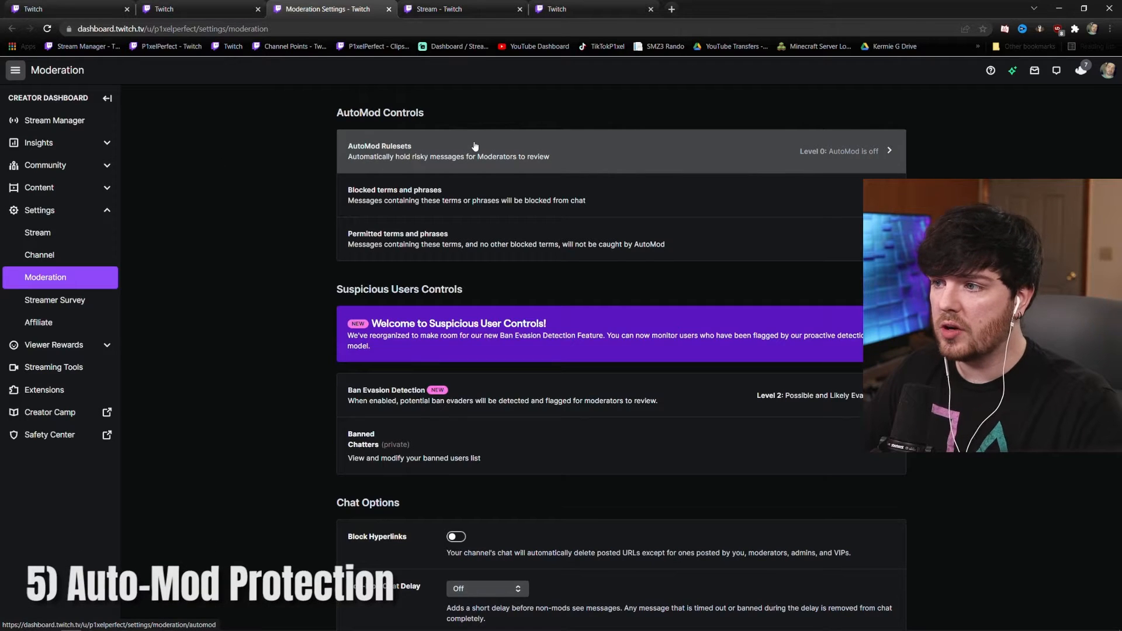
click(501, 151)
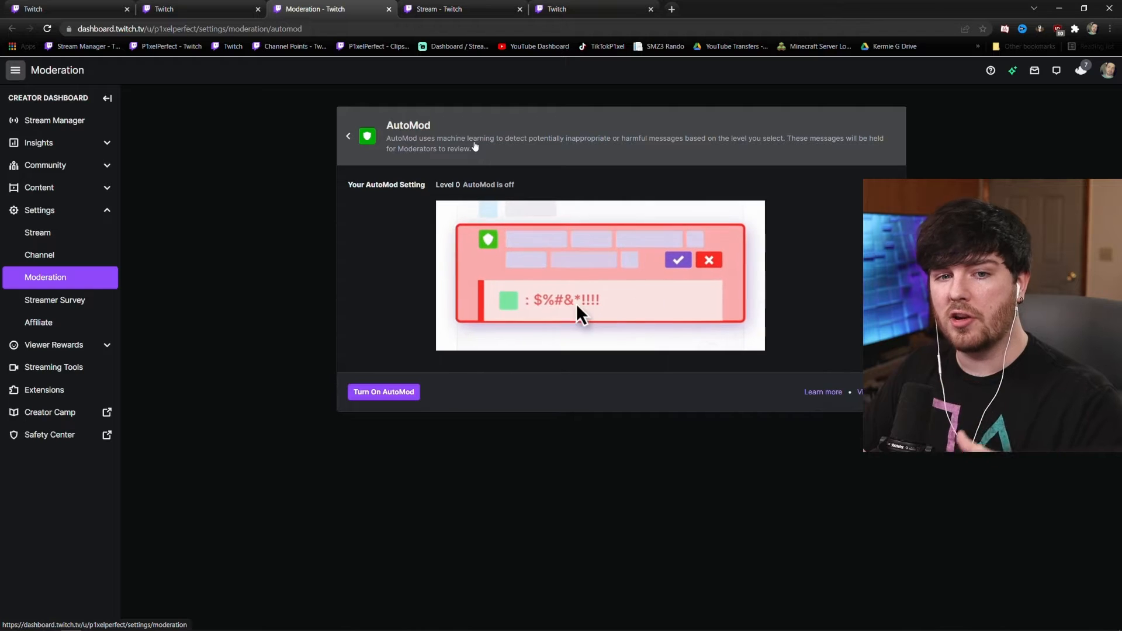
mouse_move(604, 318)
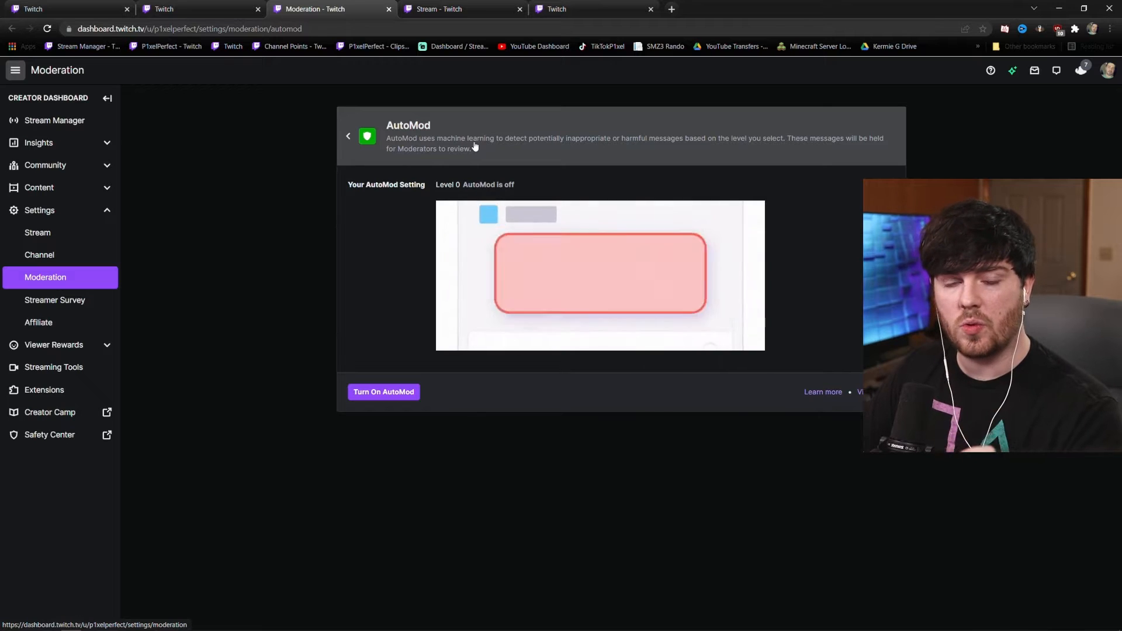
click(347, 136)
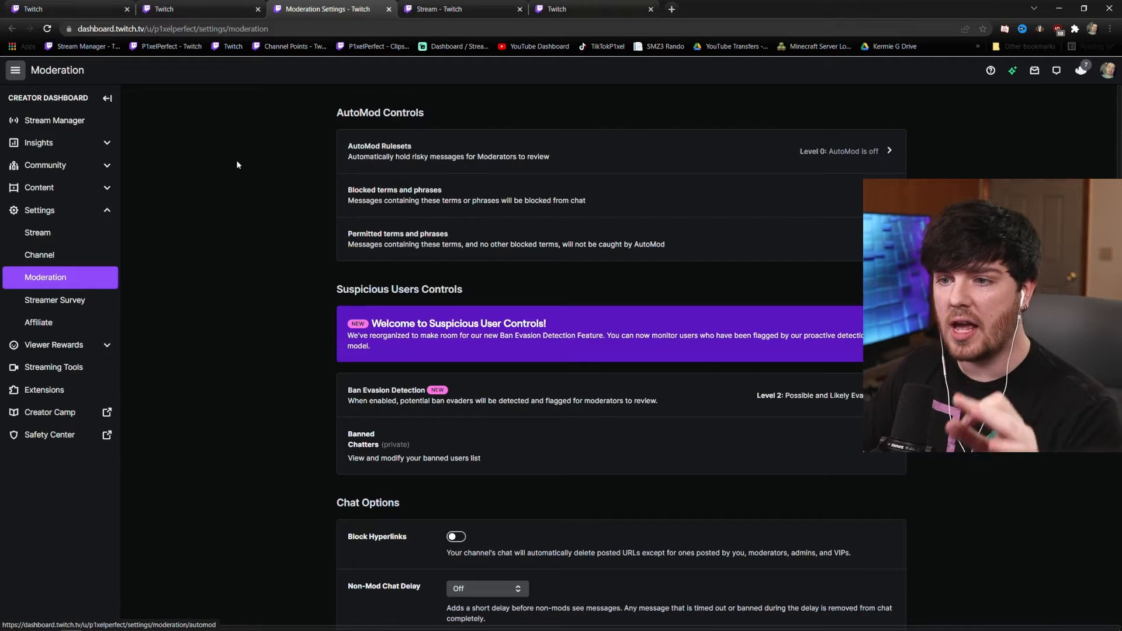
mouse_move(446, 195)
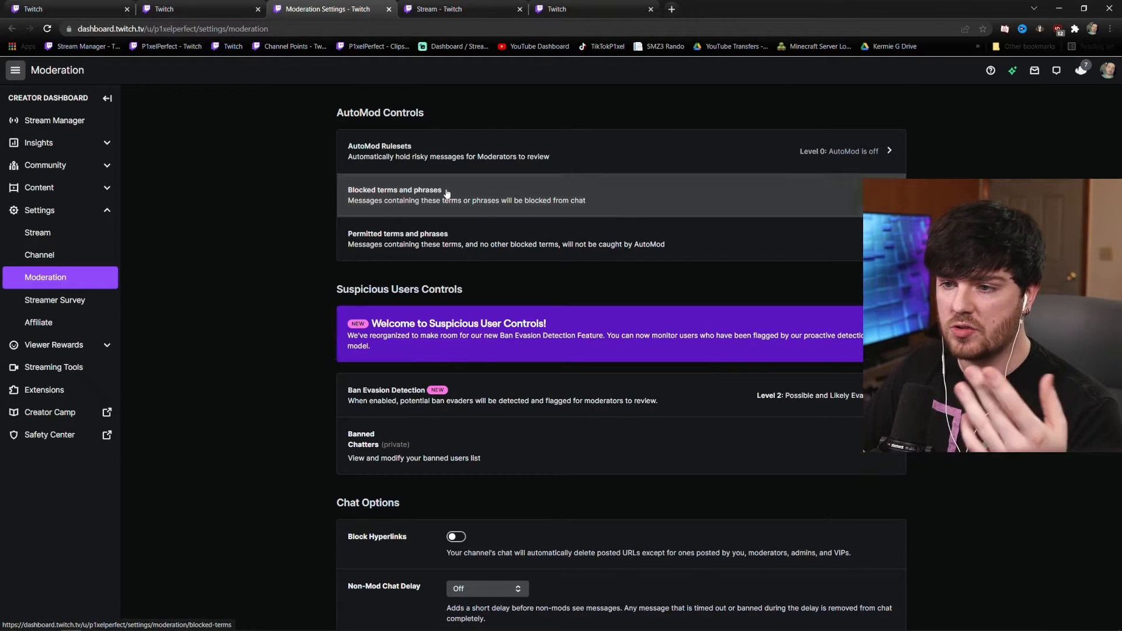
click(394, 195)
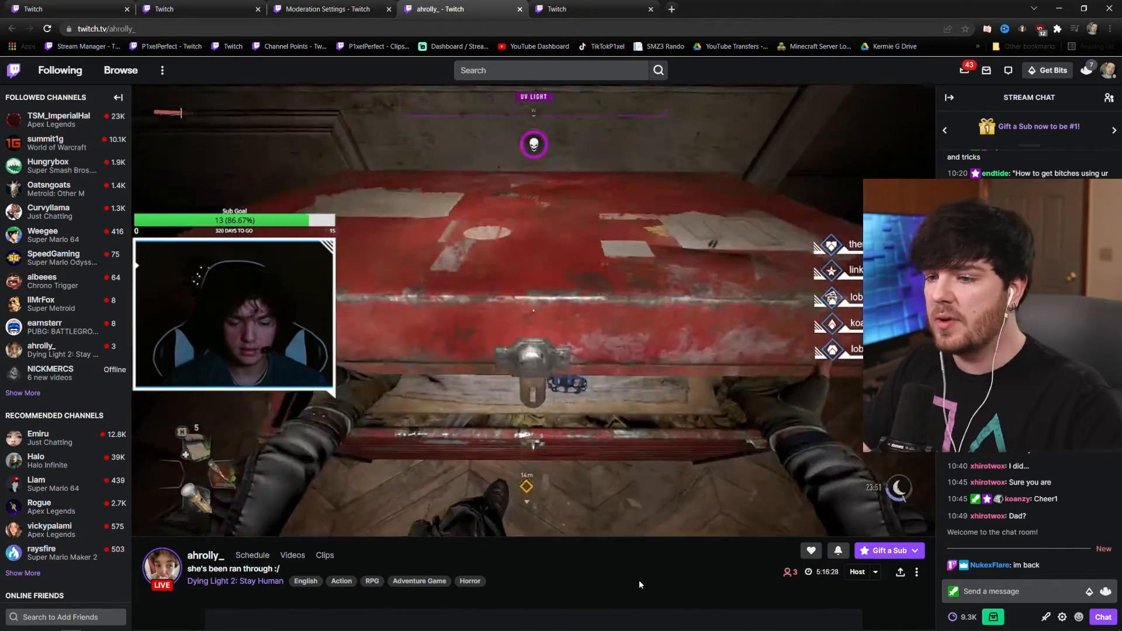
- Adjust an option in the live stream player's Advanced playback settings
click(807, 524)
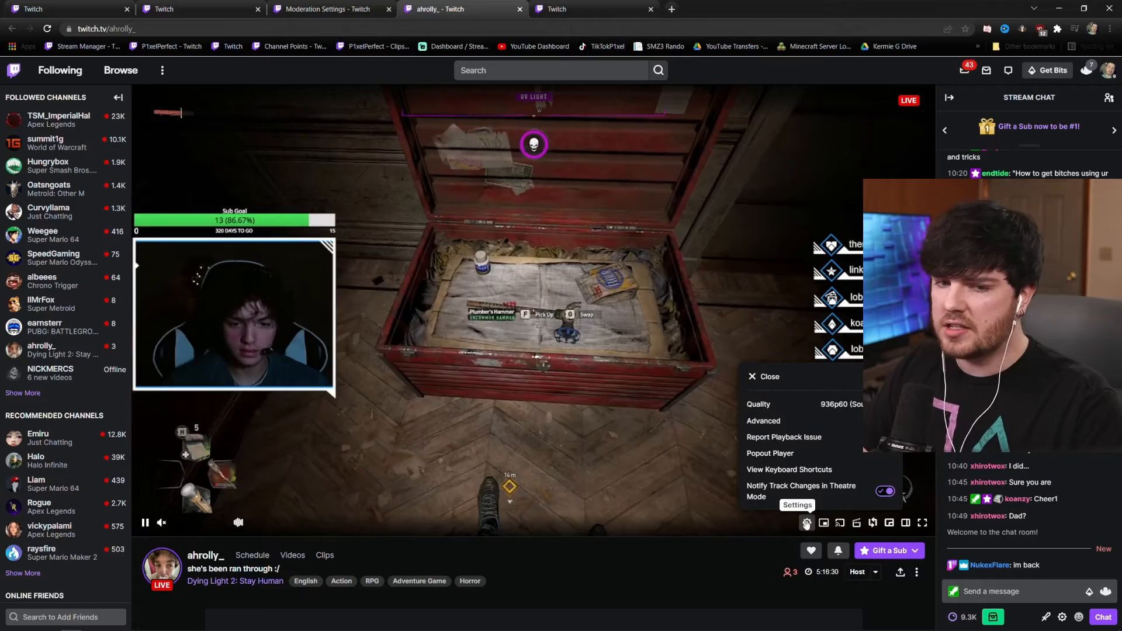
click(763, 421)
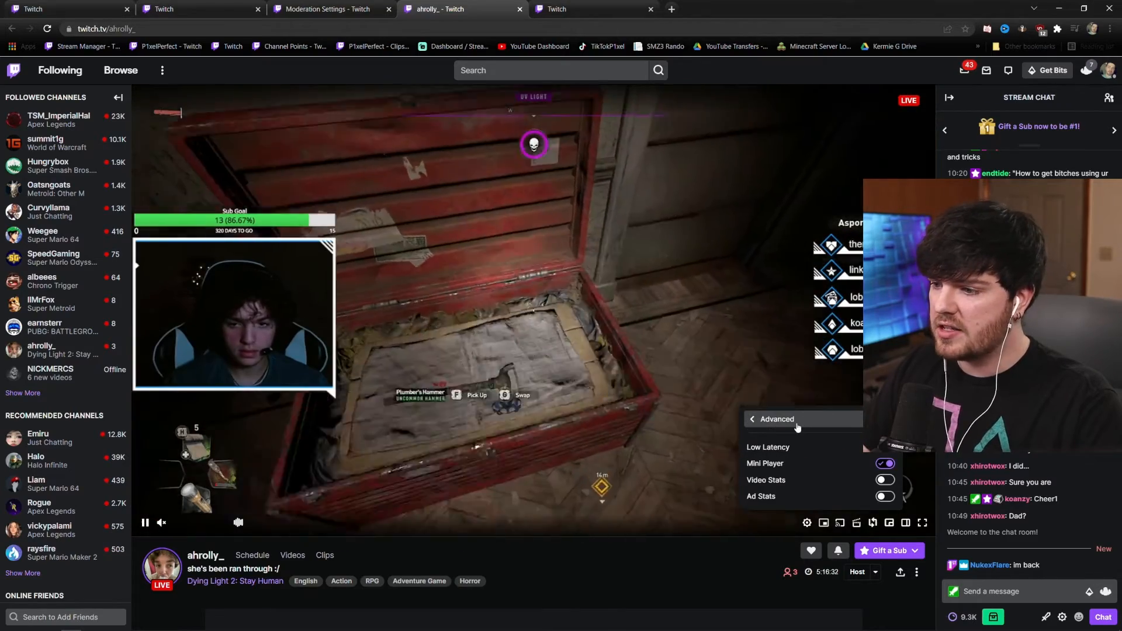
click(884, 479)
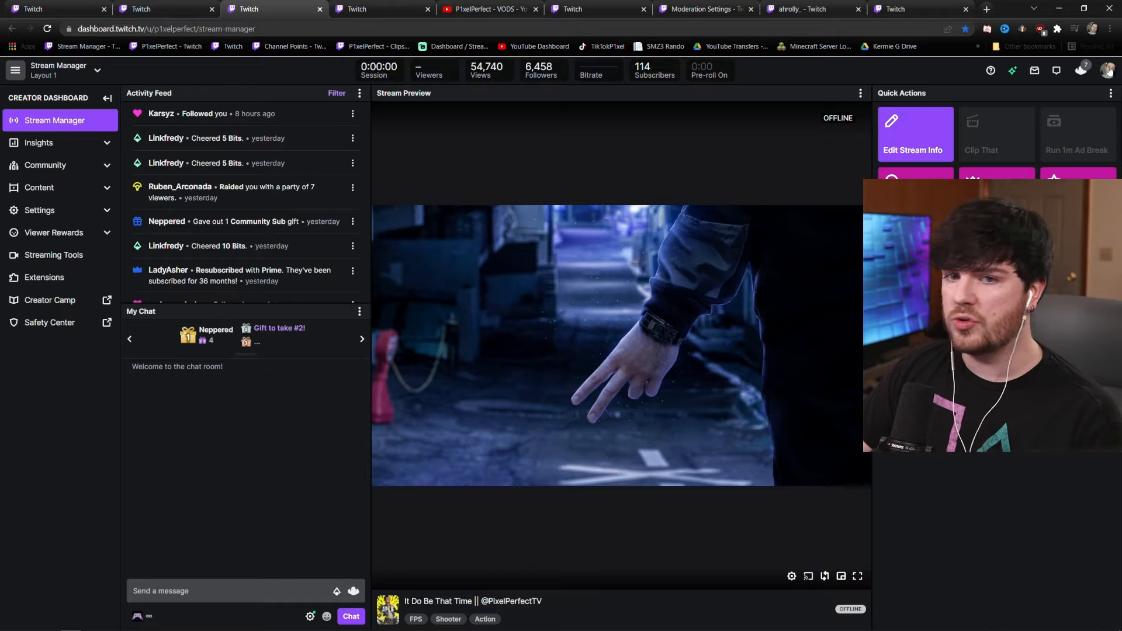
- Review the account's Connections settings, then go to Video Producer from the avatar menu
click(1106, 71)
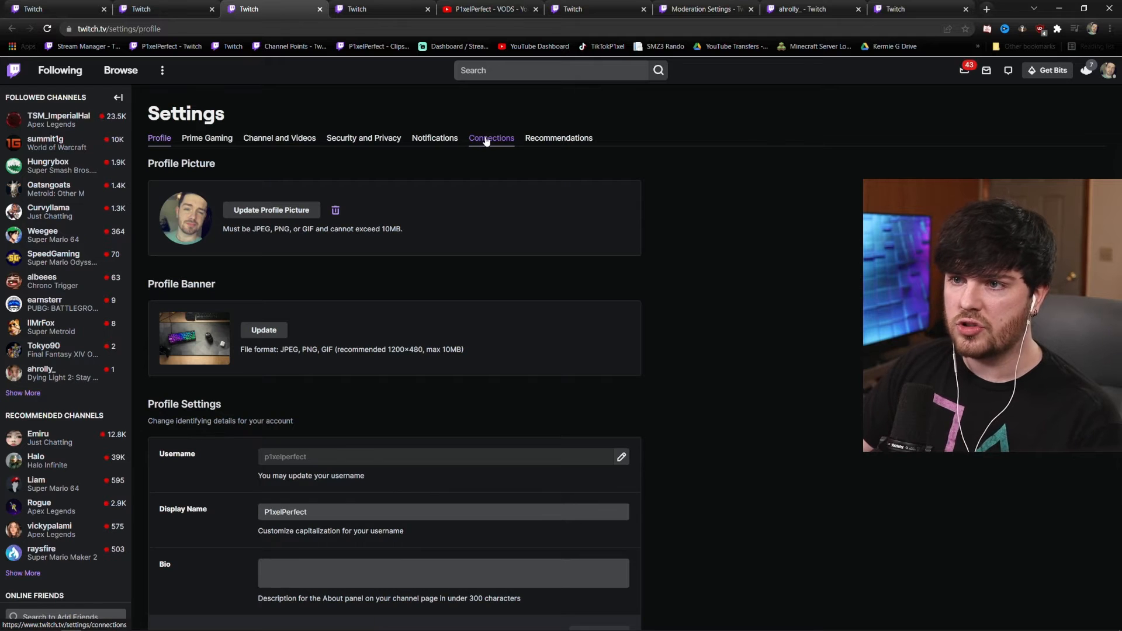
click(491, 138)
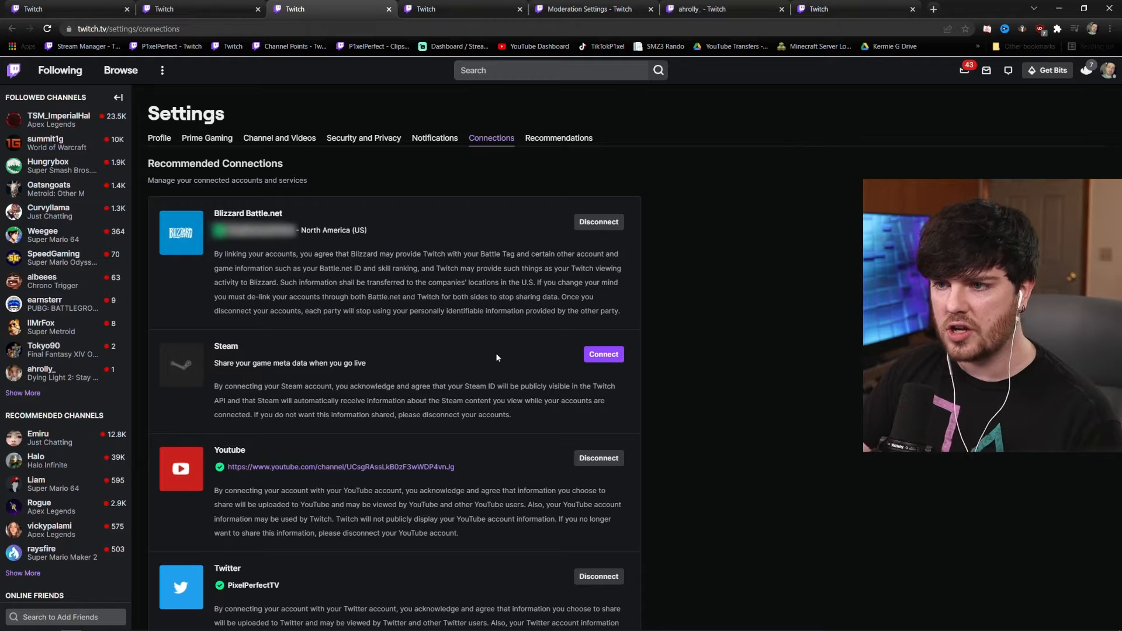
click(1110, 70)
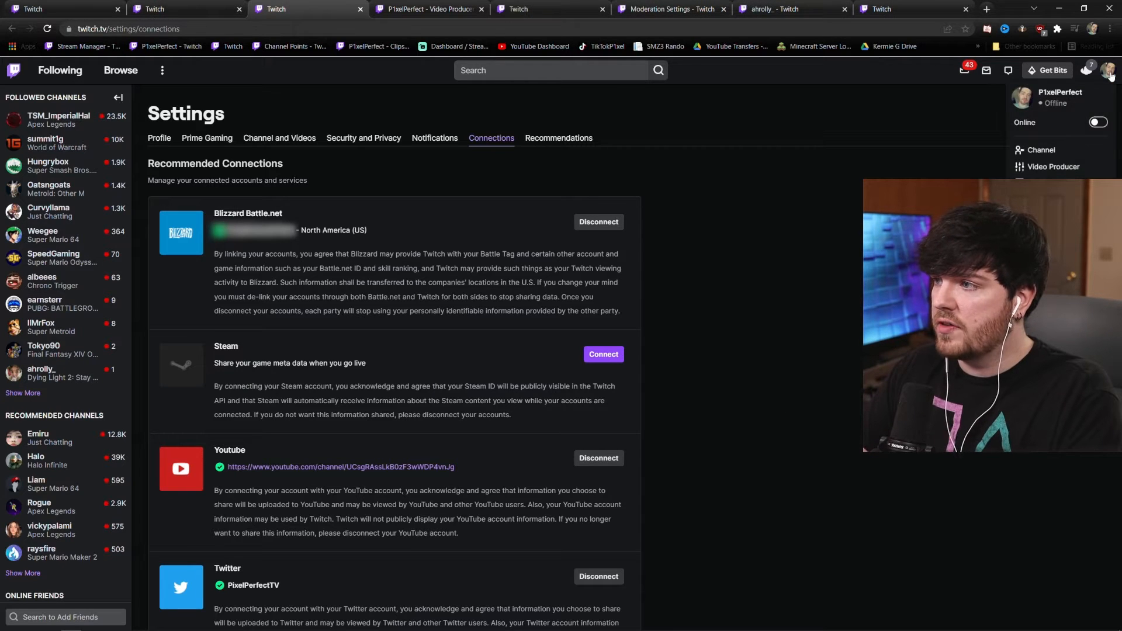
click(1053, 167)
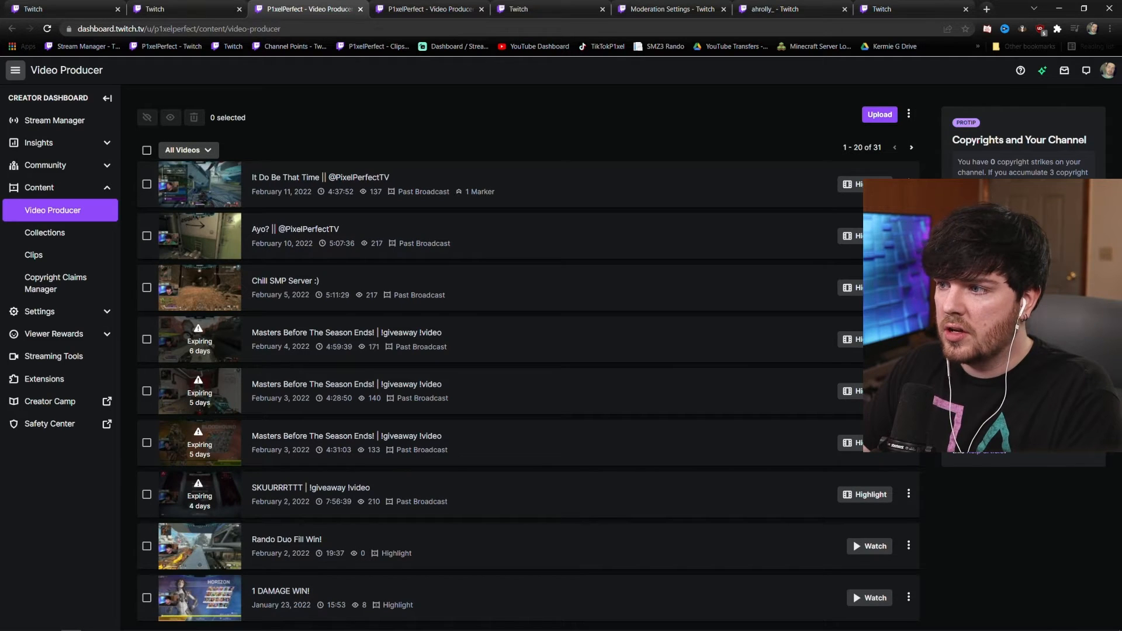
click(908, 183)
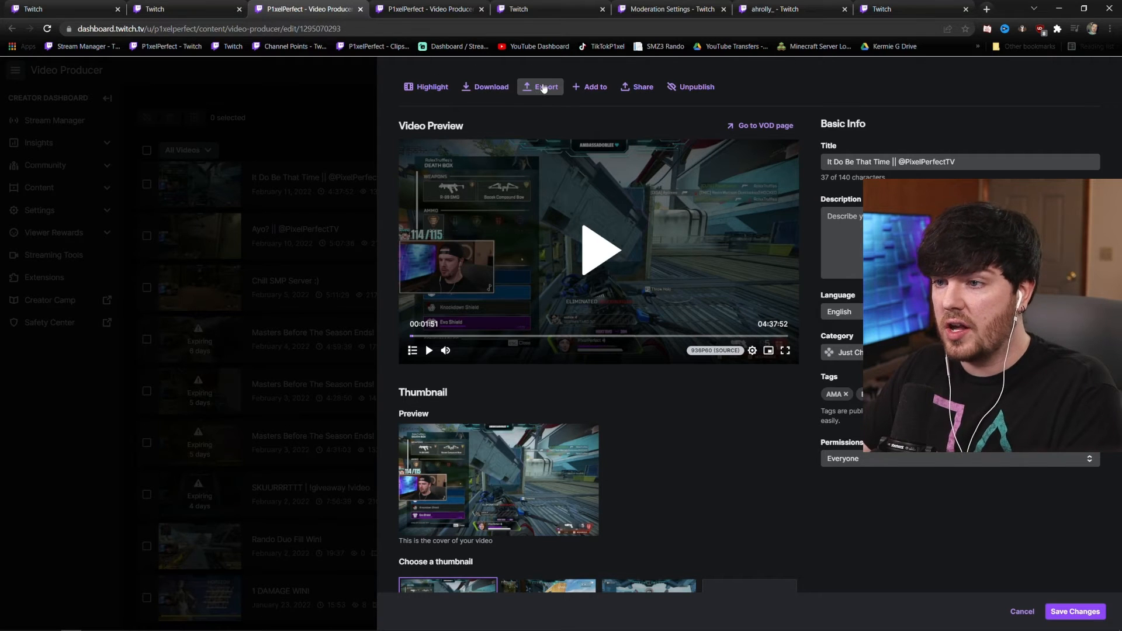
mouse_move(589, 86)
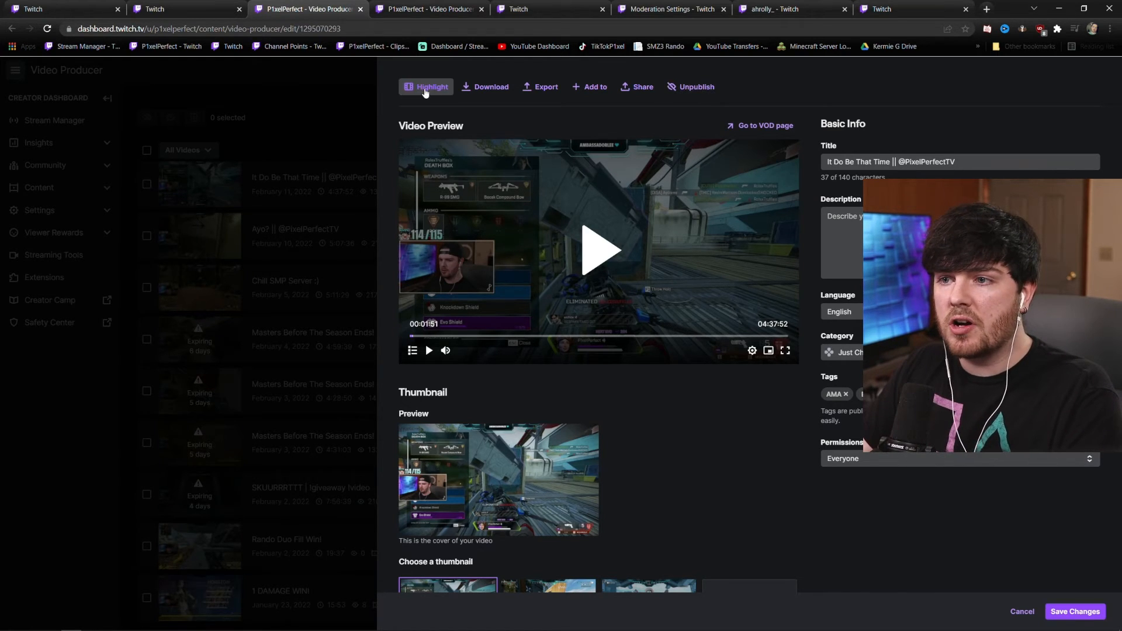
- Start a highlight of the broadcast and drag the timeline handle to set its range
click(425, 86)
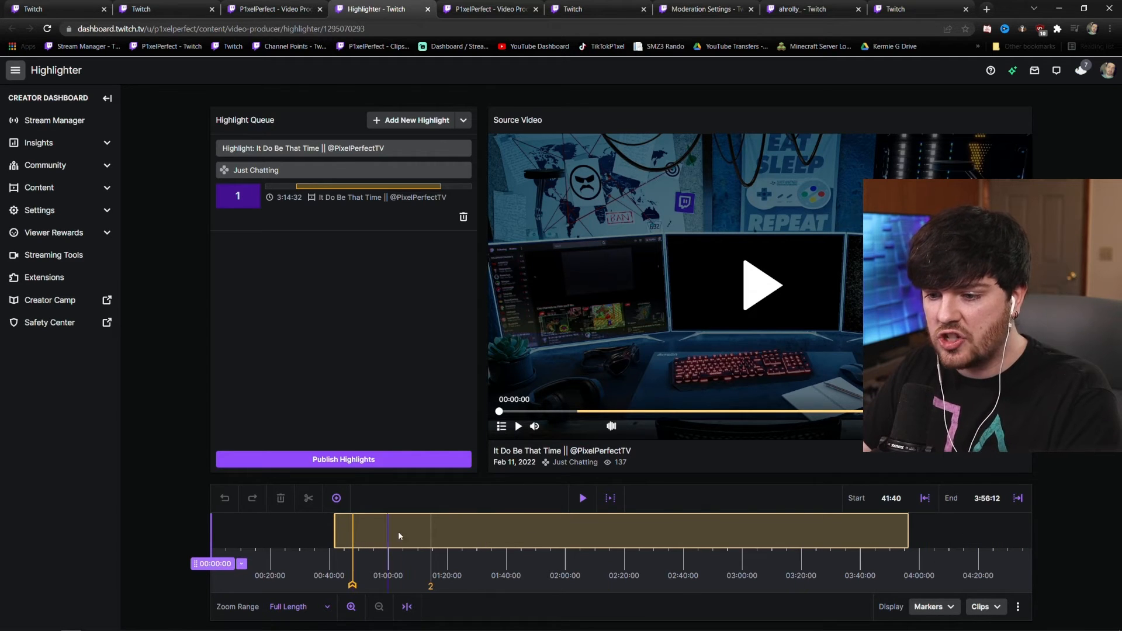
drag(400, 535, 352, 531)
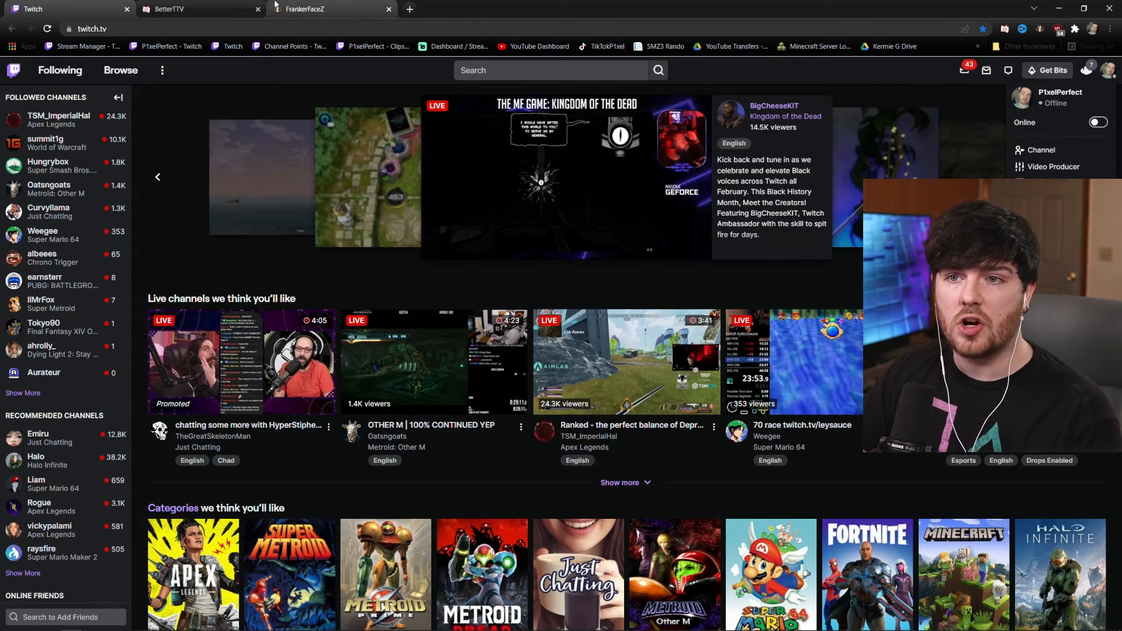
- On the BetterTTV site, browse Top Emotes and show the channel dashboard with 15/15 shared emotes
click(200, 9)
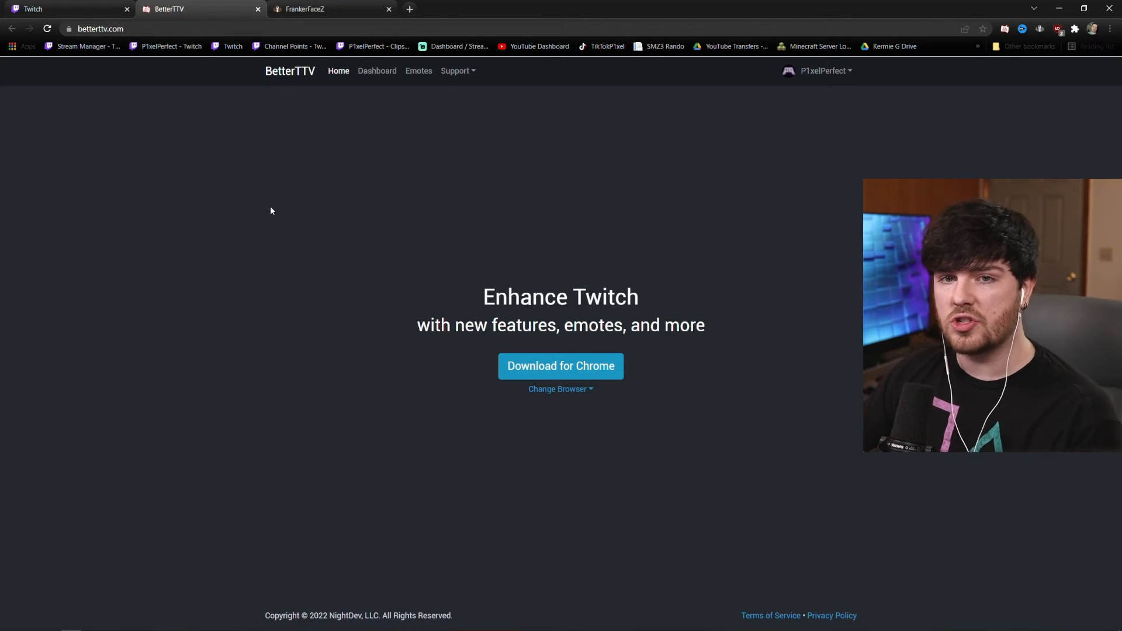
mouse_move(377, 71)
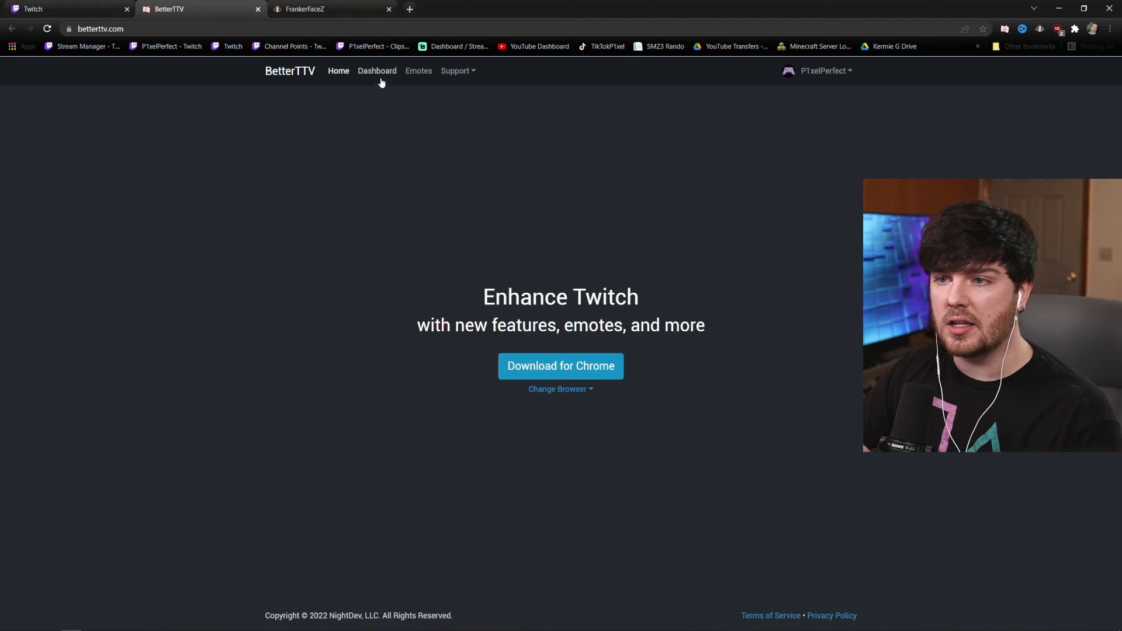
click(377, 70)
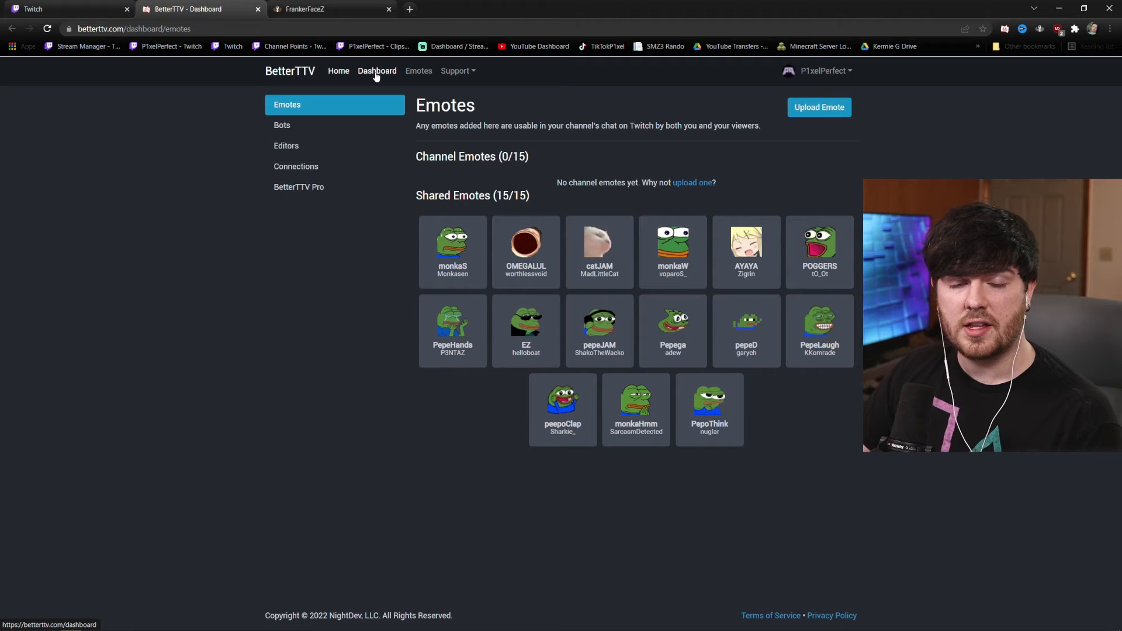
click(418, 70)
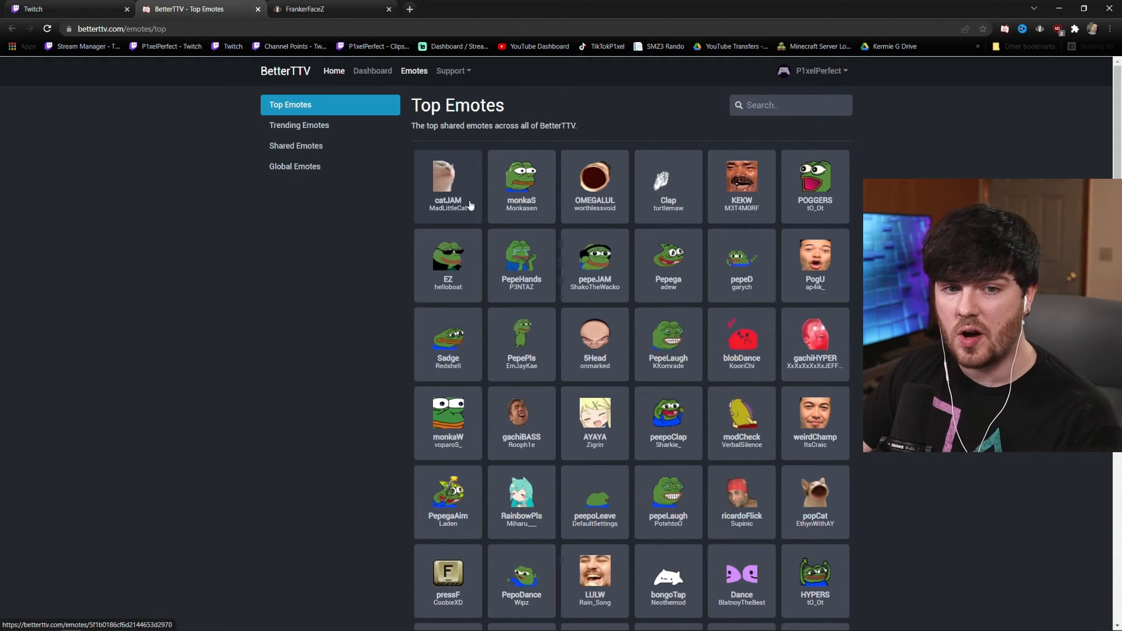
click(372, 70)
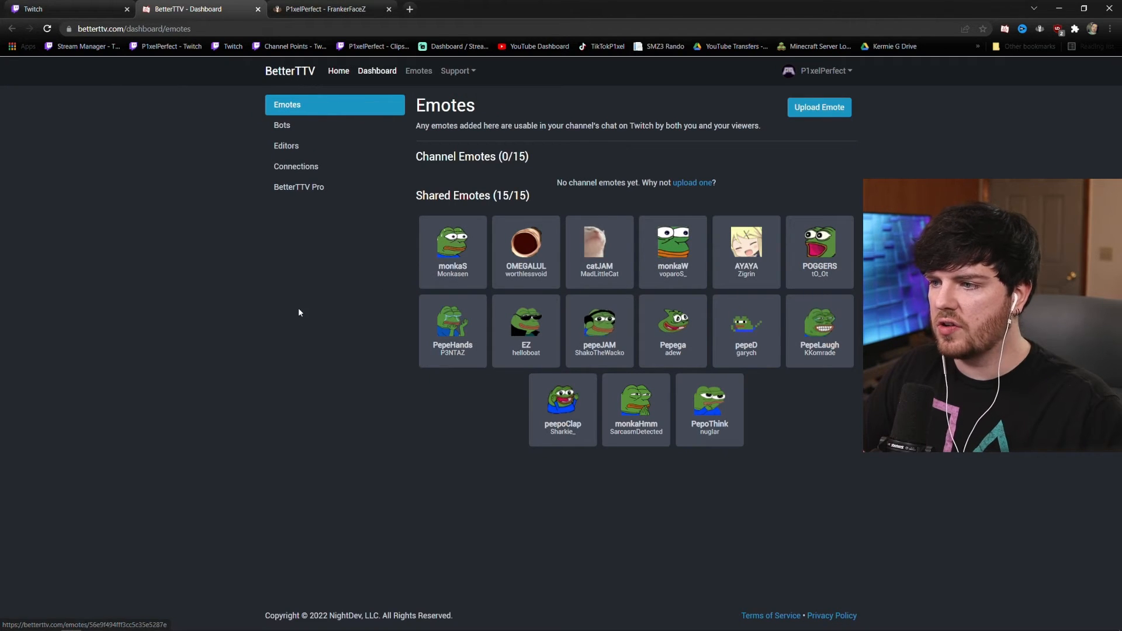
- Post a catJAM emote message in the Stream Manager chat, comparing with the BetterTTV dashboard
click(65, 8)
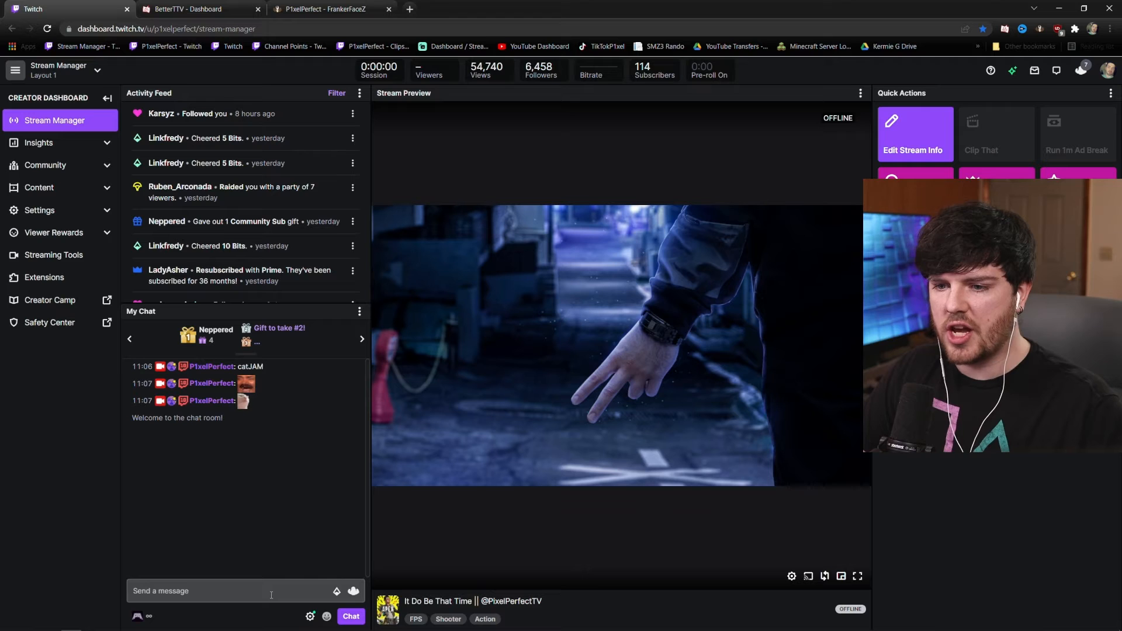
mouse_move(246, 383)
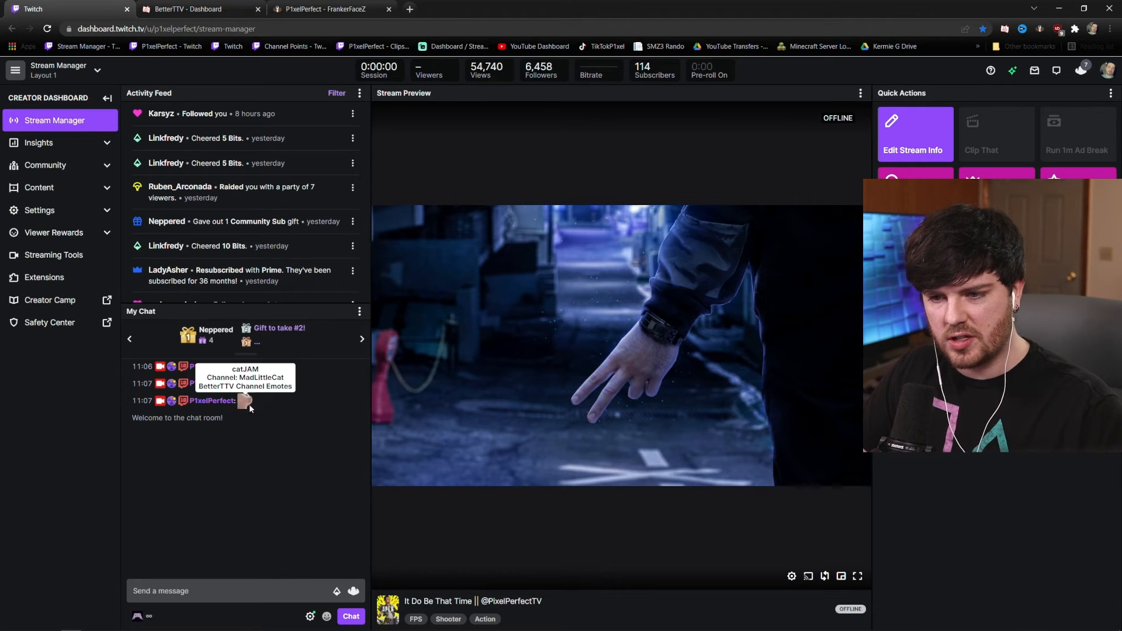
text(cat.)
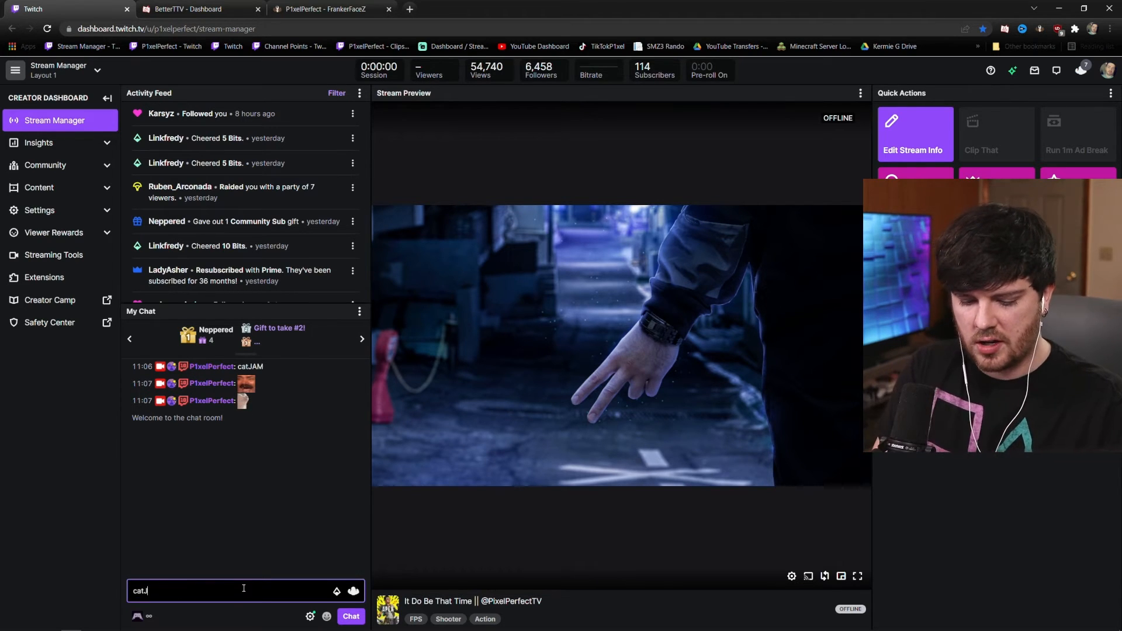
click(193, 8)
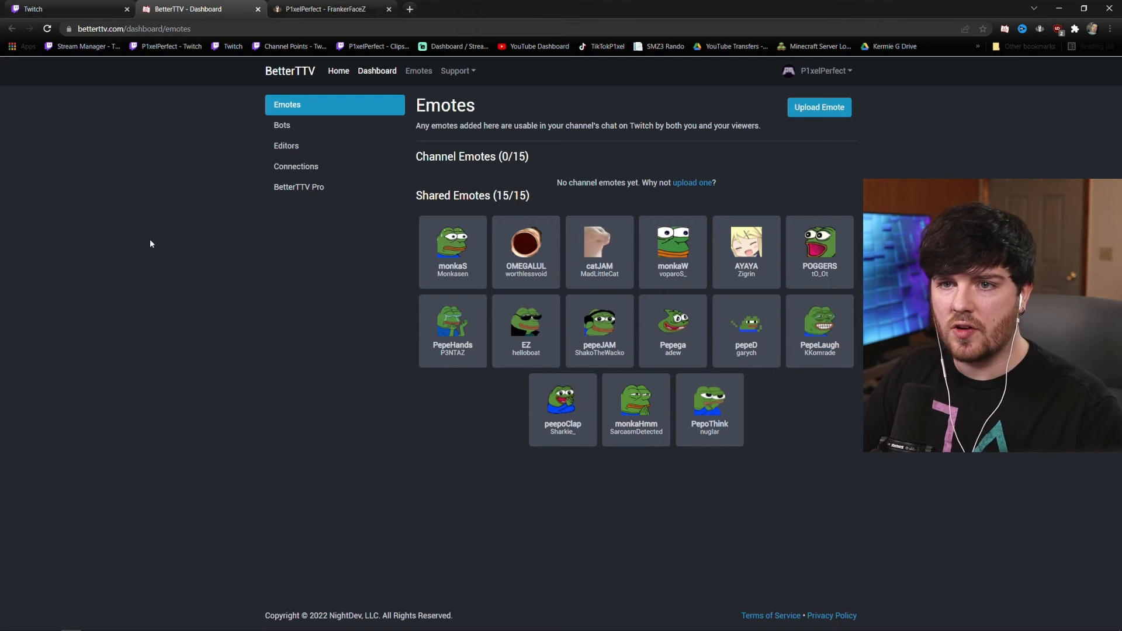
click(68, 8)
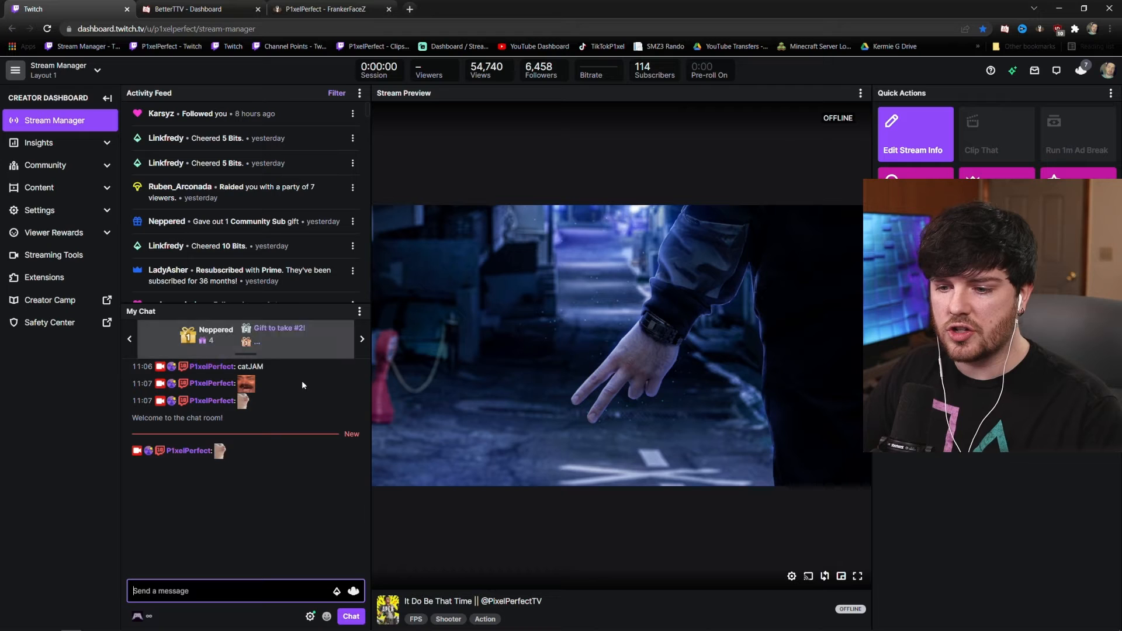
- Look through the Chat Settings panel, close it, and return to the BetterTTV emote dashboard
click(310, 615)
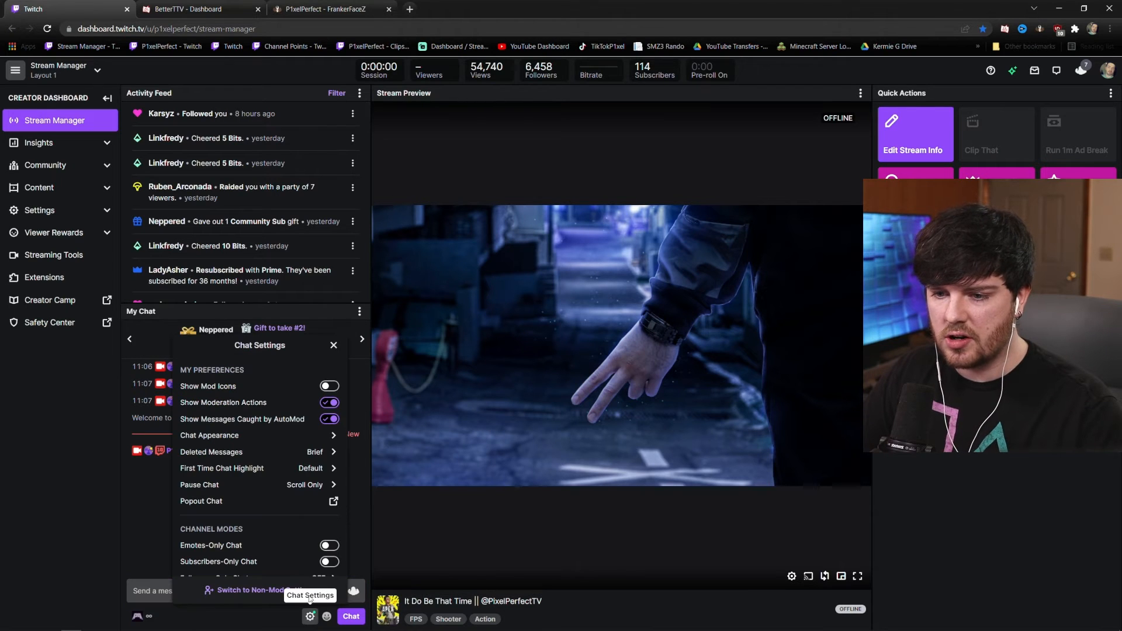
scroll(down, 3)
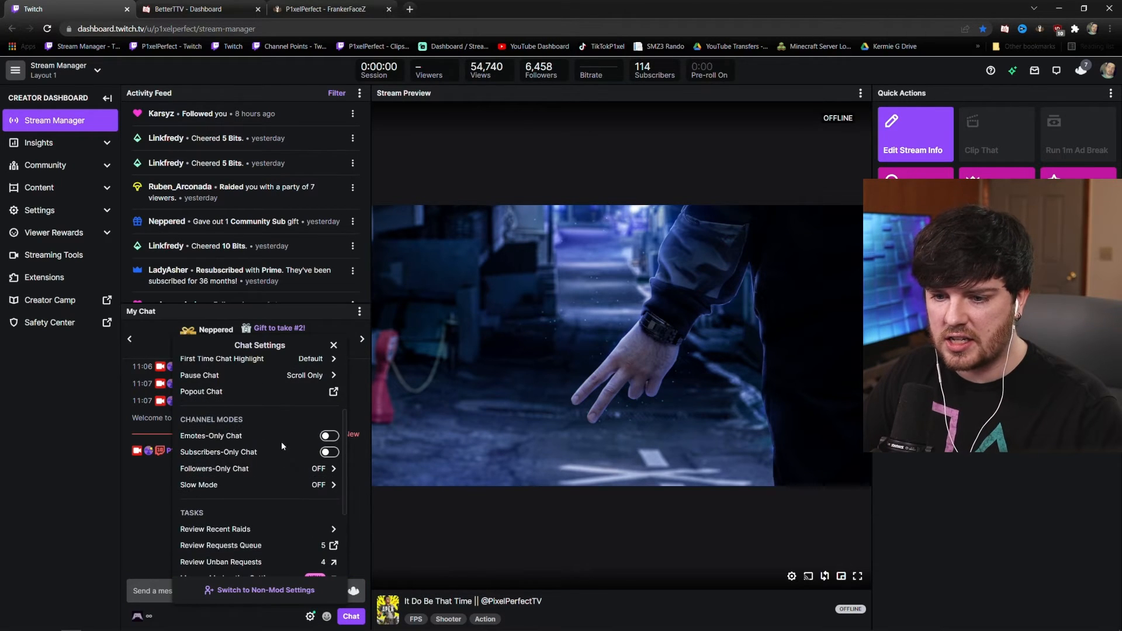
scroll(down, 3)
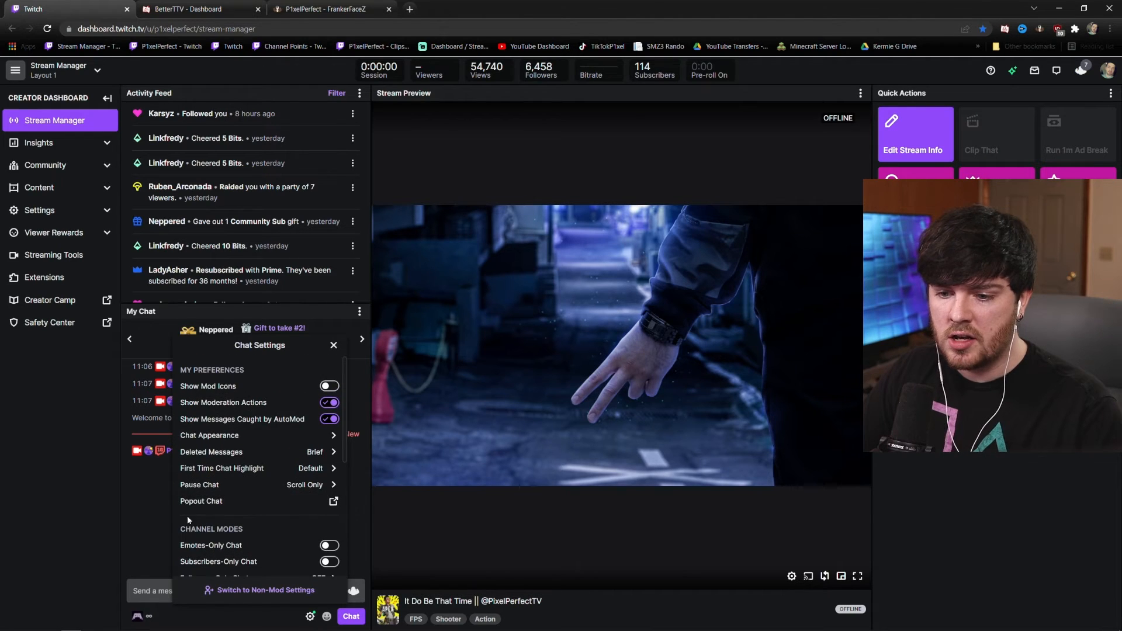
click(333, 344)
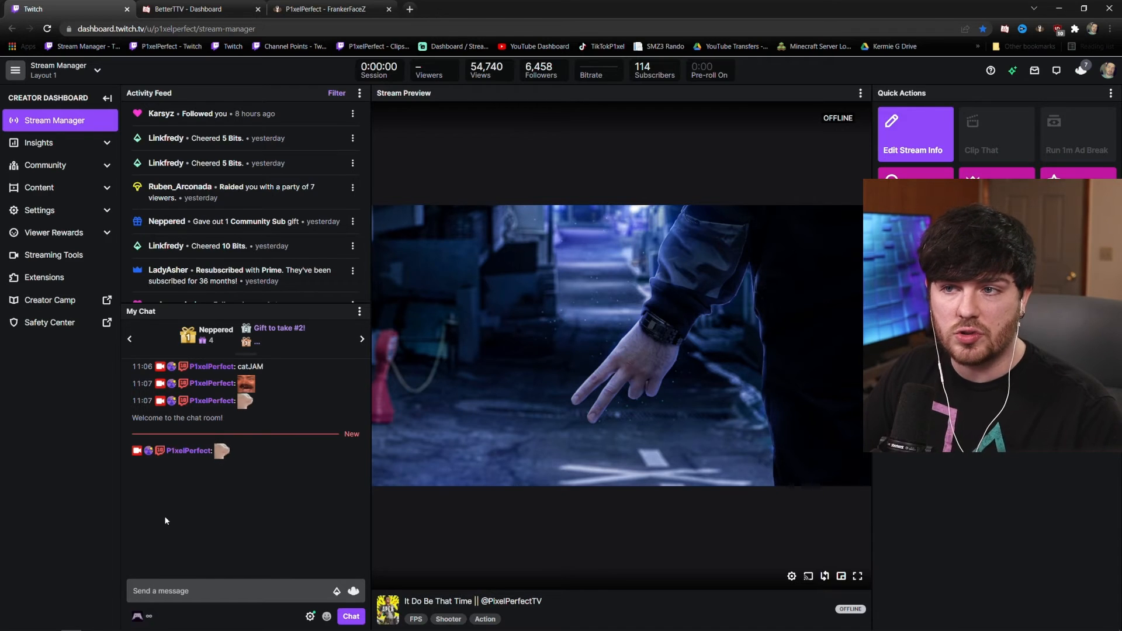
click(187, 8)
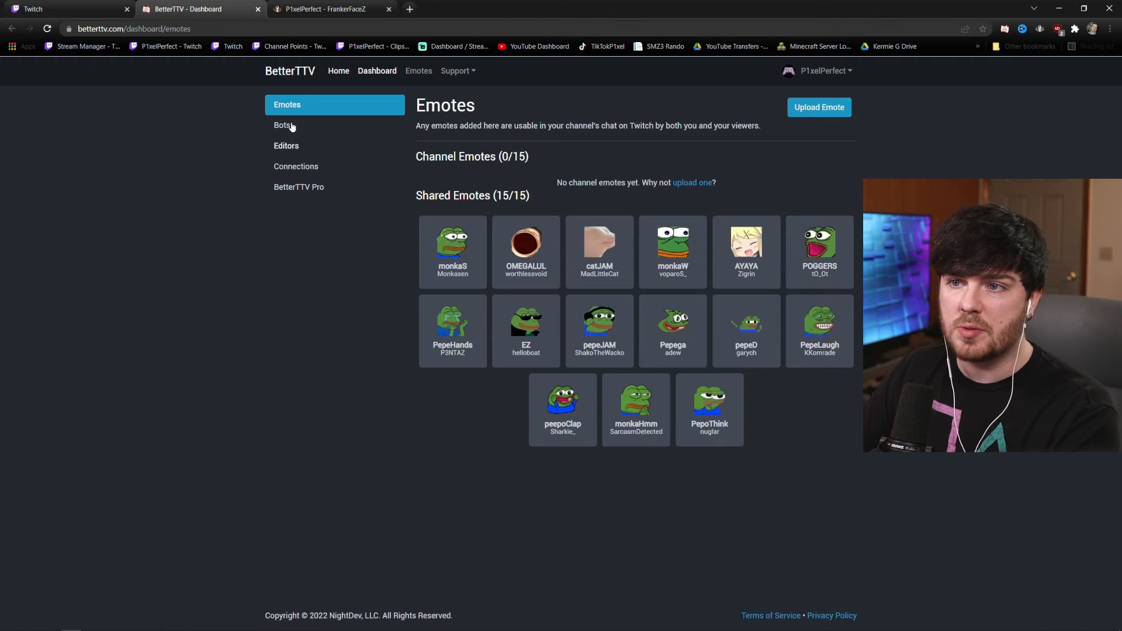
- View the FrankerFaceZ channel emotes KEKW, PepeSuspicious and Sadge, comparing with BetterTTV
click(323, 8)
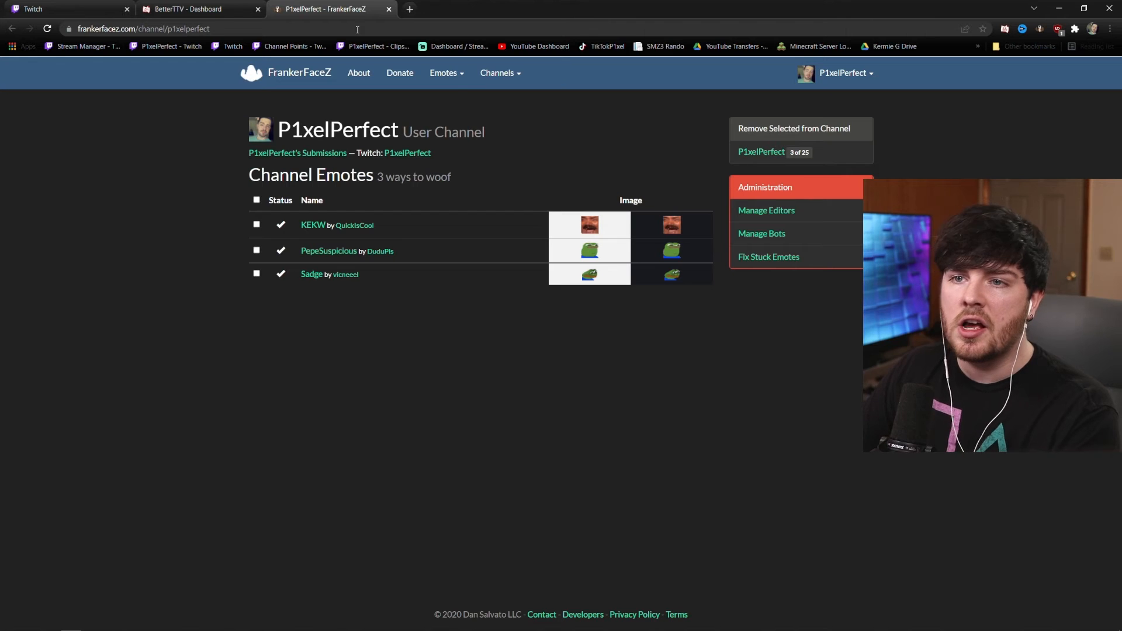
click(190, 8)
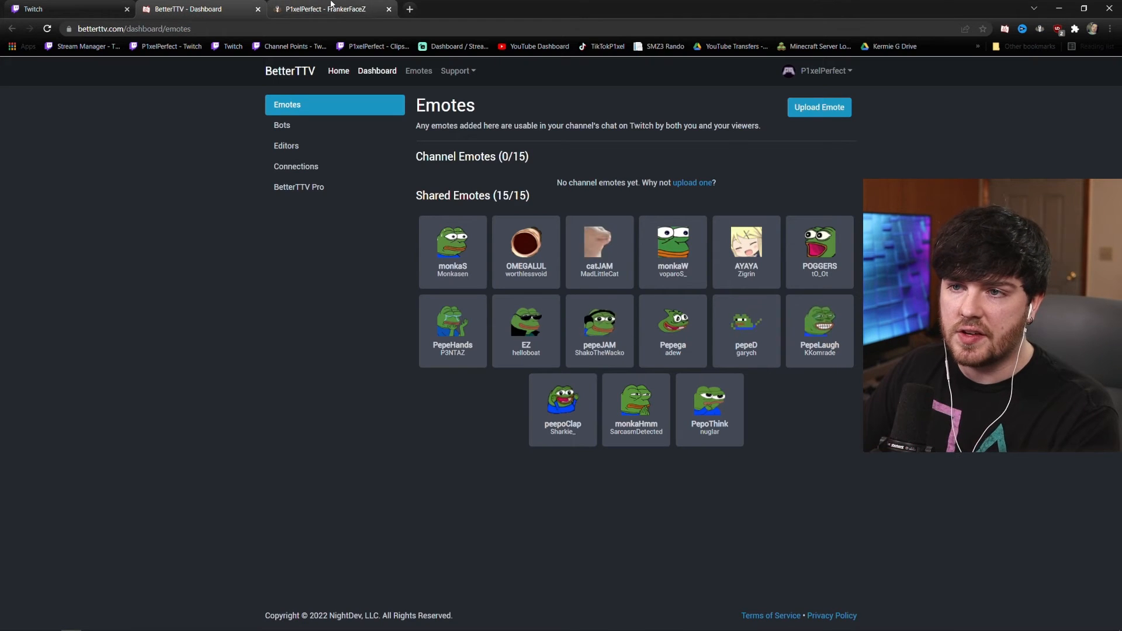
click(330, 8)
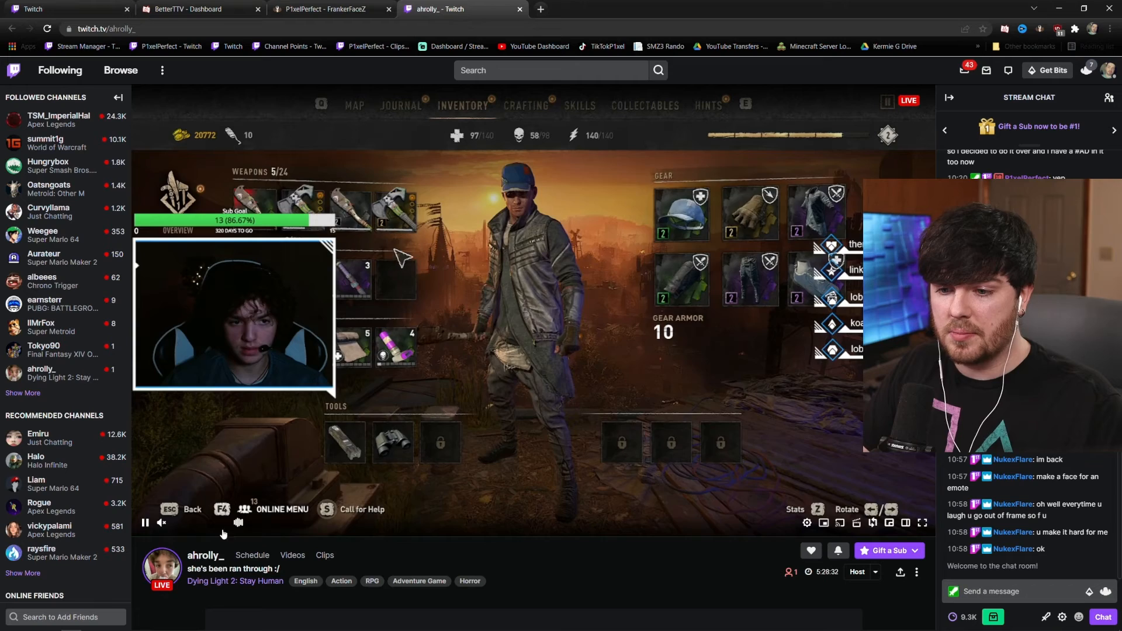
mouse_move(238, 523)
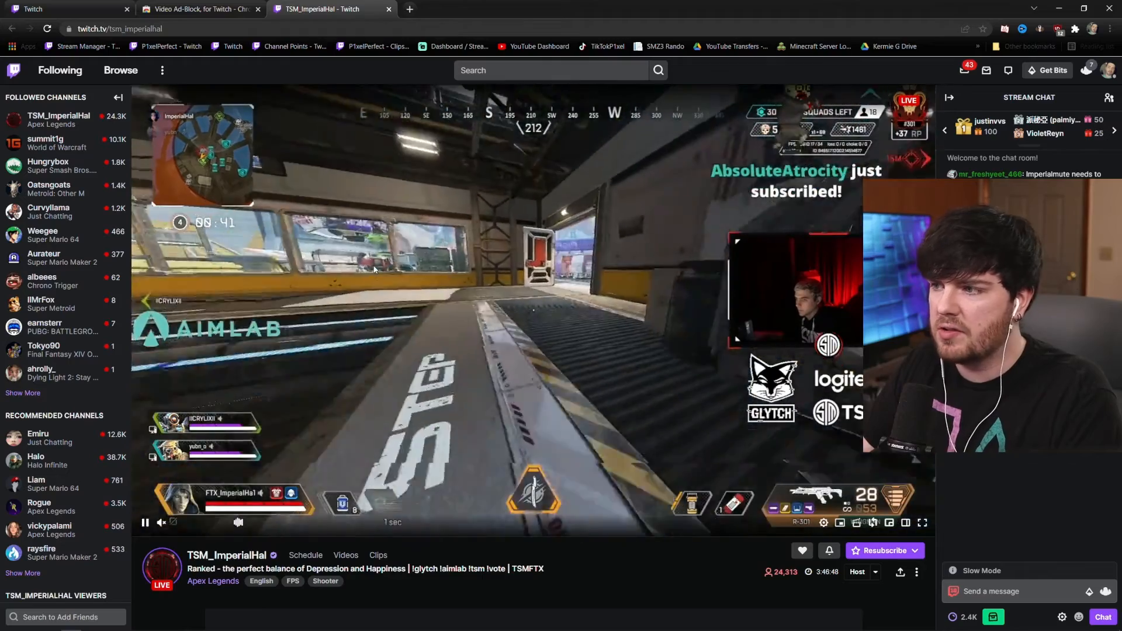
- Start summit1g's live World of Warcraft stream and check the 1080p60 source quality setting
click(46, 139)
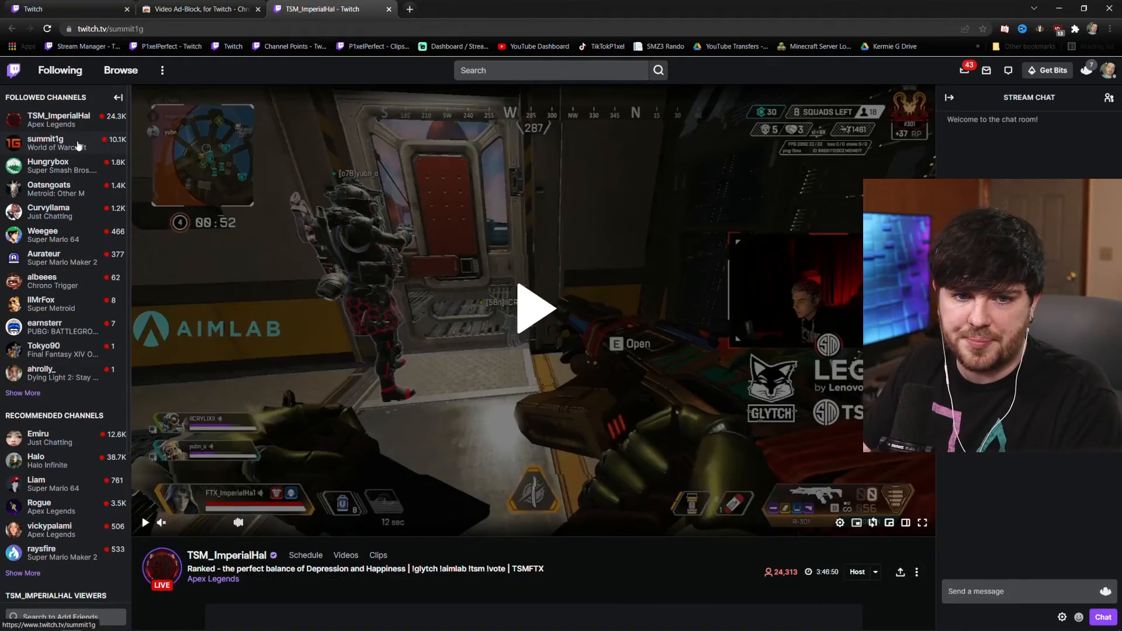
click(45, 139)
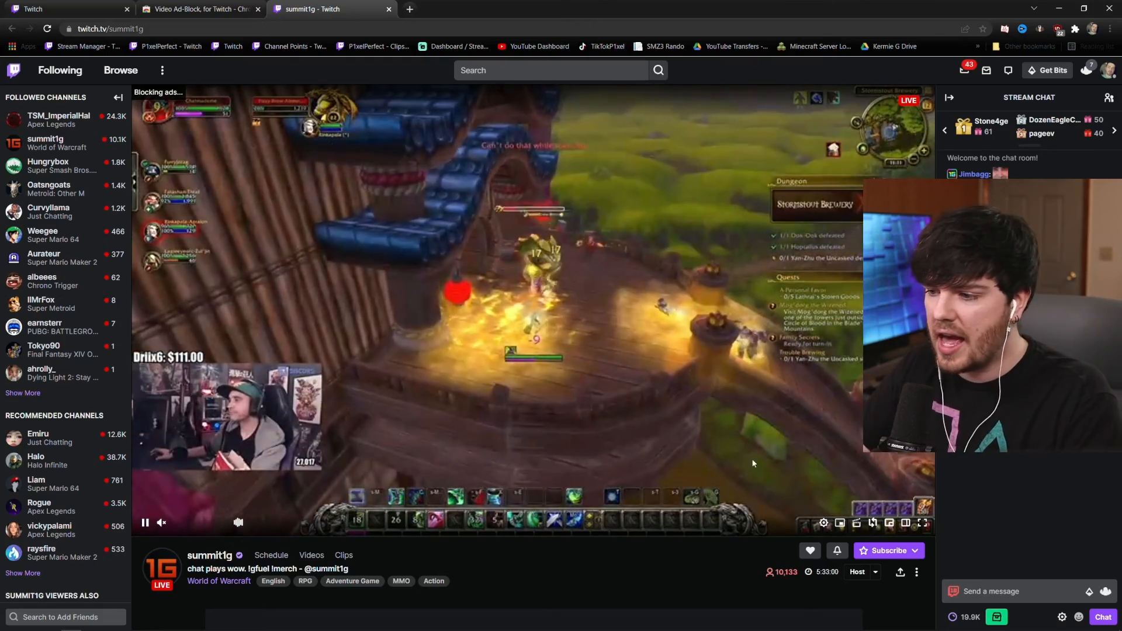
click(822, 523)
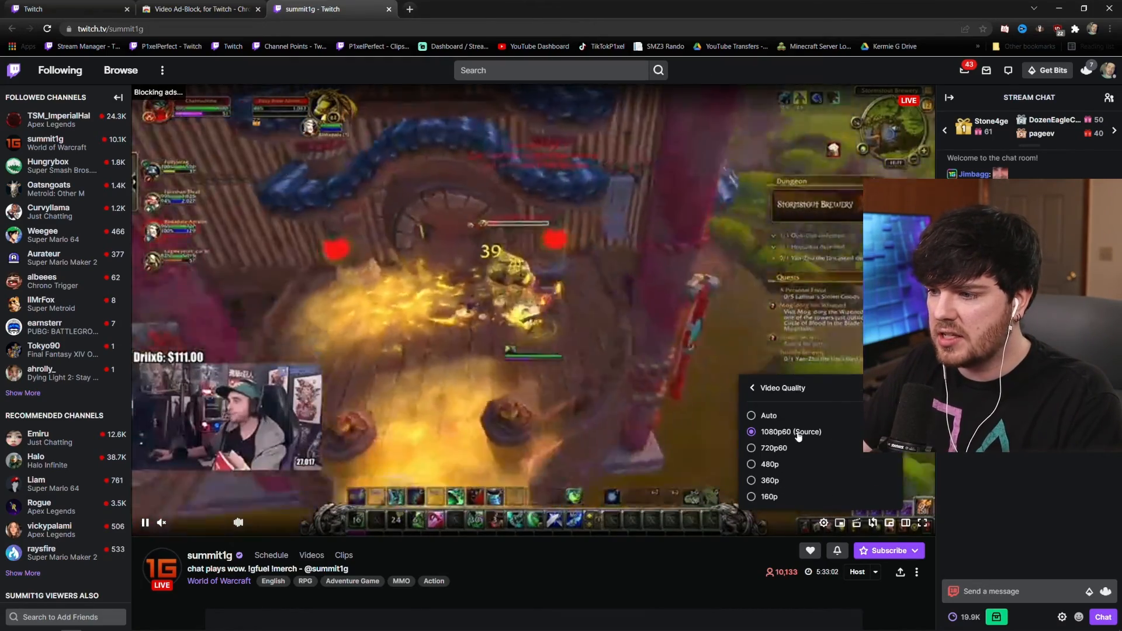